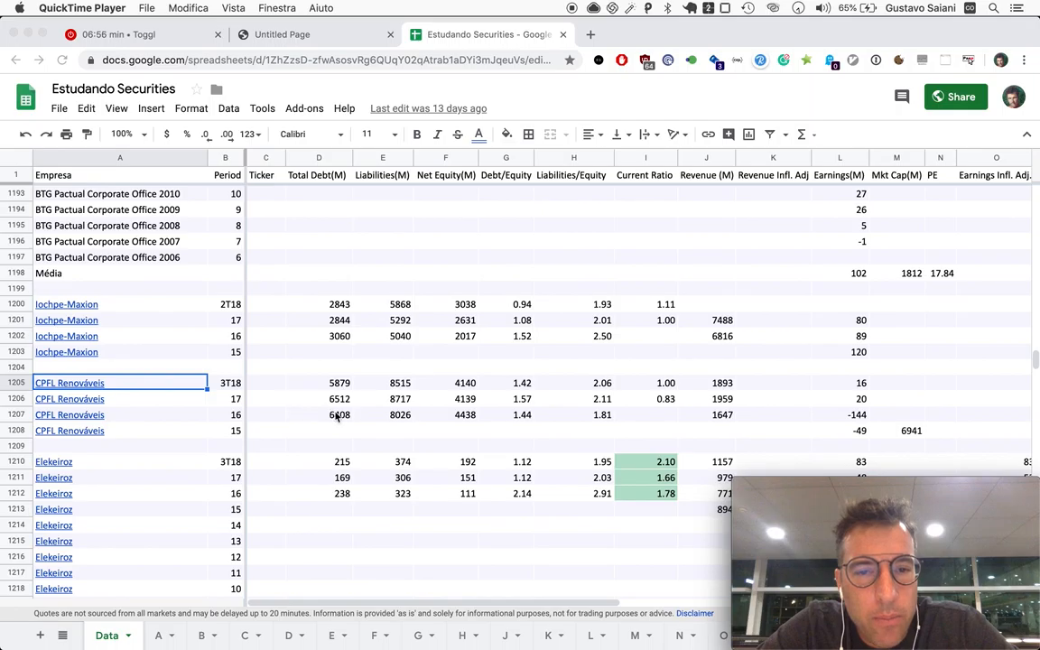
{"action": "mouse_move", "coordinate": [386, 456]}
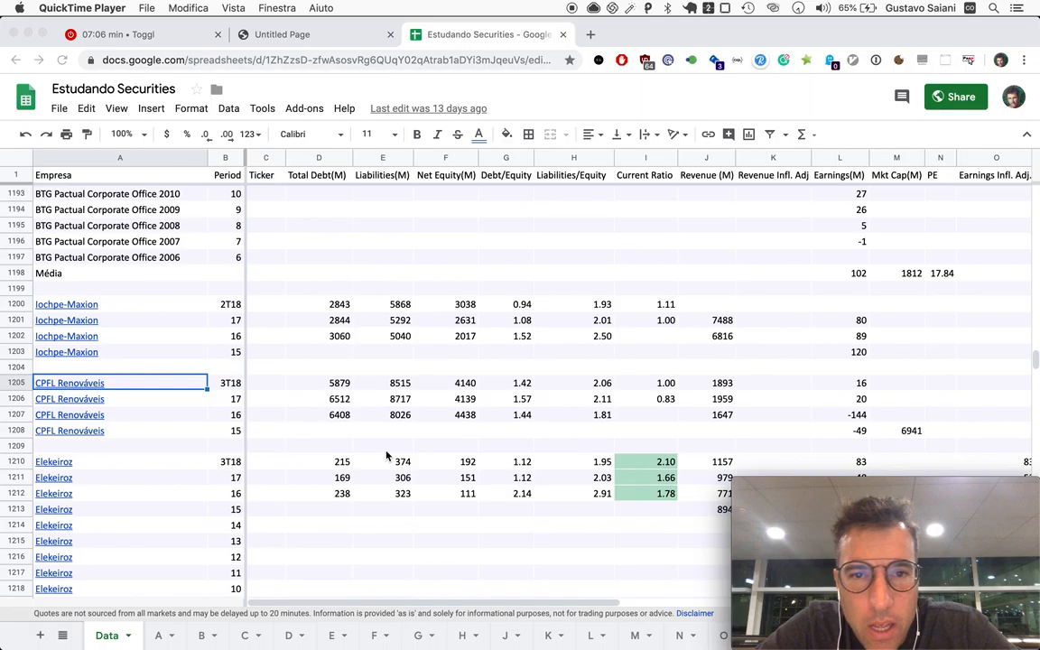
{"action": "mouse_move", "coordinate": [611, 375]}
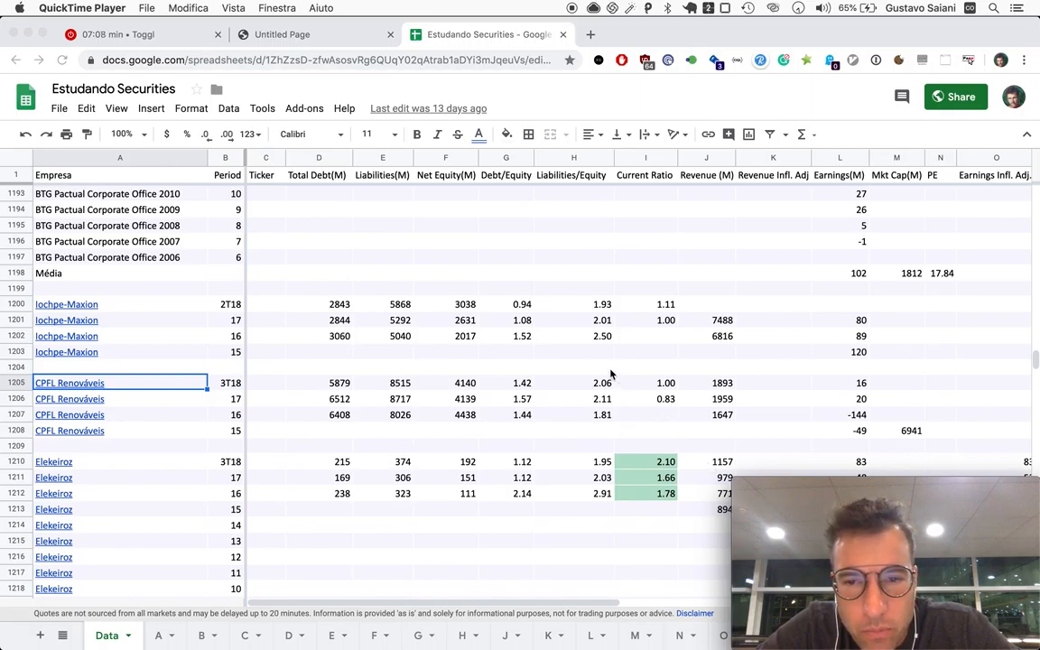
{"action": "mouse_move", "coordinate": [544, 408]}
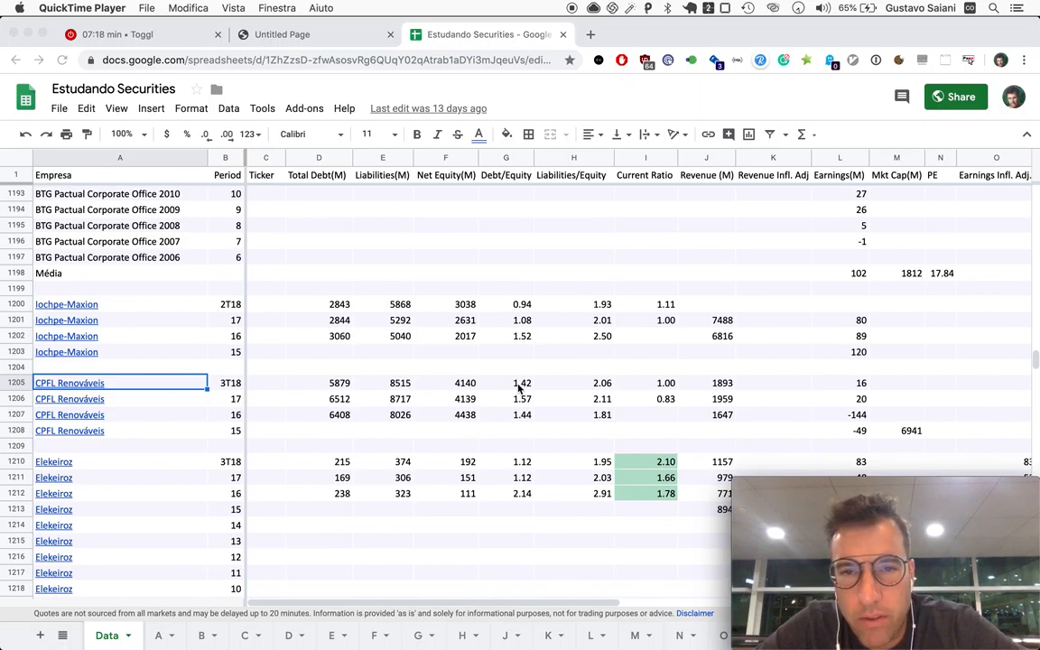
{"action": "mouse_move", "coordinate": [657, 383]}
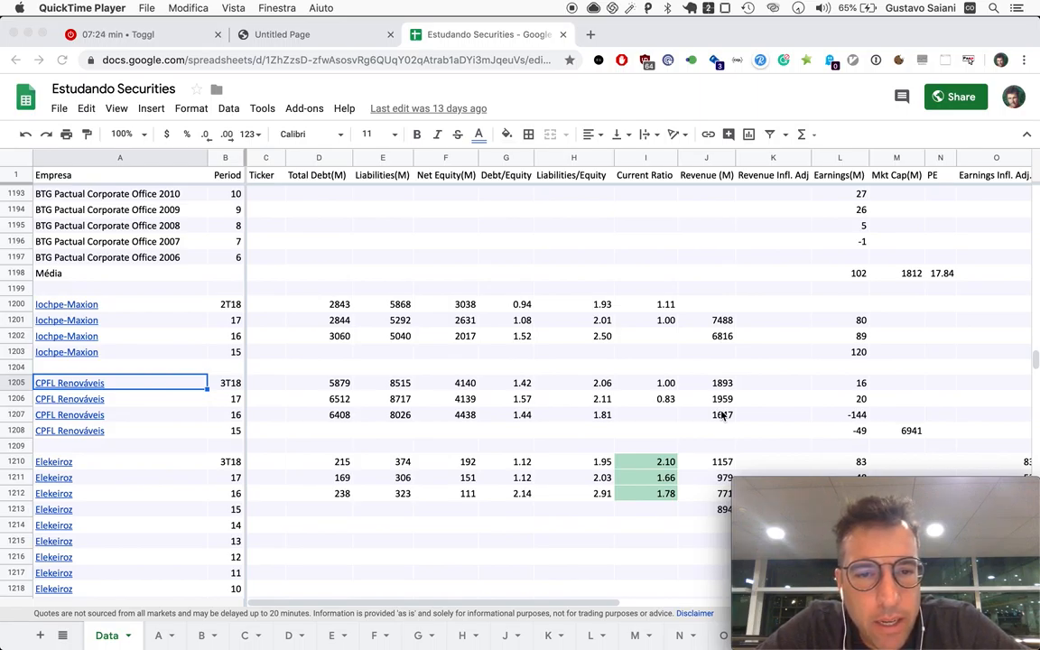
{"action": "mouse_move", "coordinate": [334, 341]}
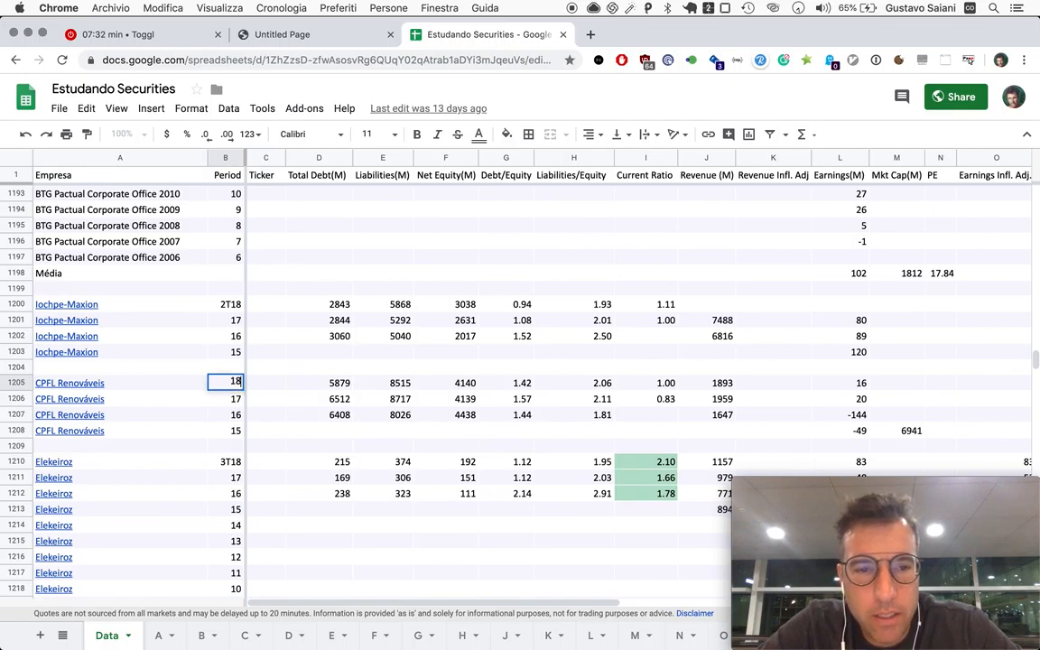
Confirm 18 as the top CPFL Renováveis row's period in B1205.
{"action": "key", "text": "Return"}
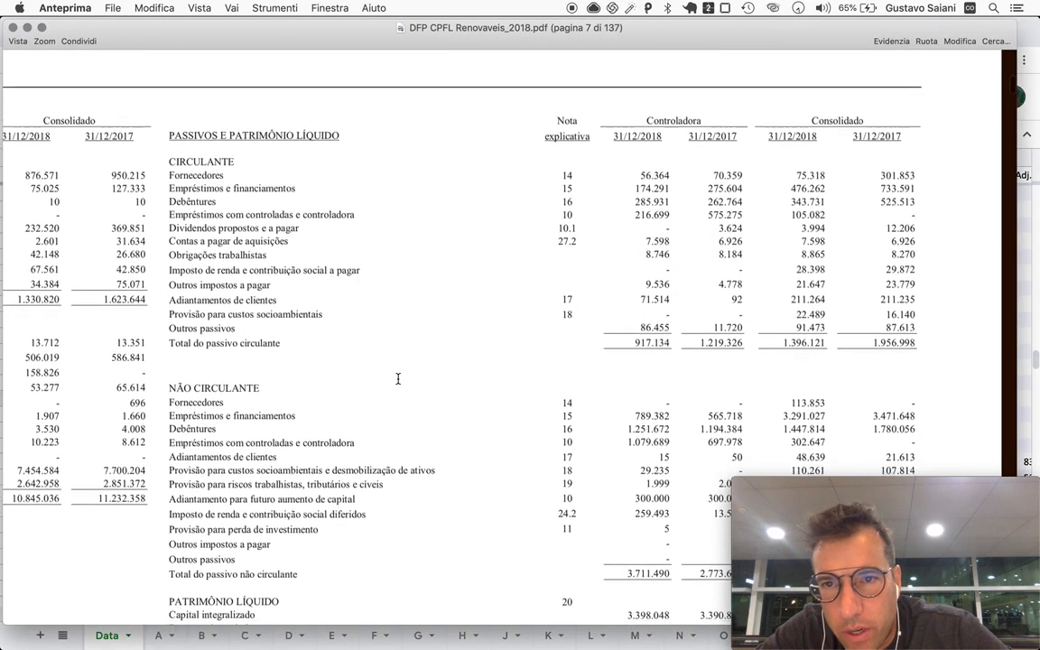
Scroll the 2018 balance sheet to the equity section, showing total equity 4.251.171.
{"action": "scroll", "scroll_direction": "down", "scroll_amount": 3}
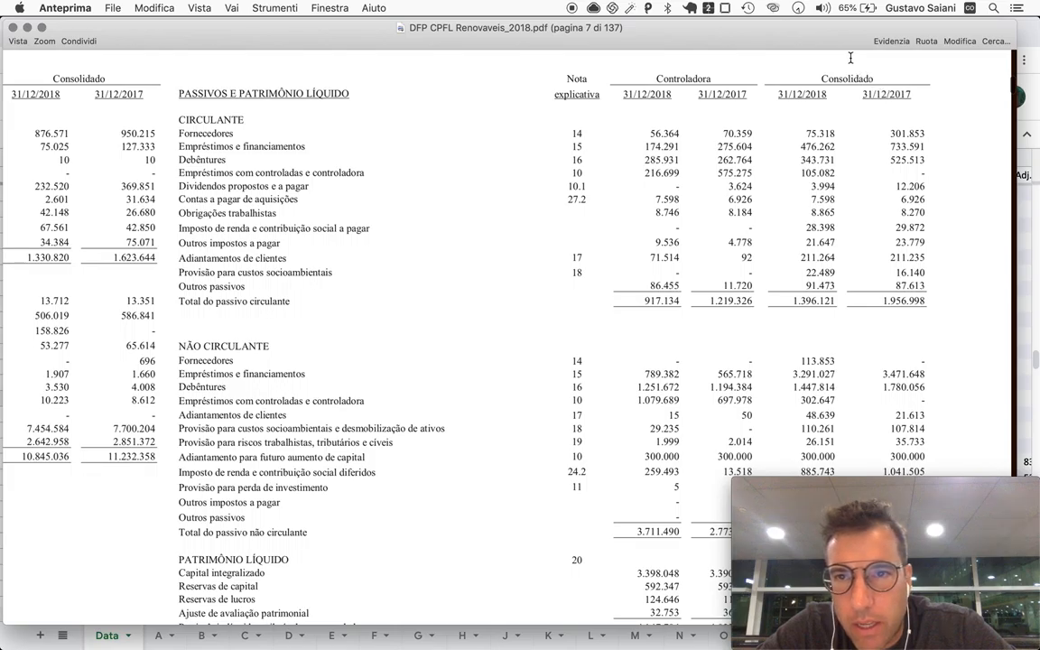
{"action": "scroll", "scroll_direction": "down", "scroll_amount": 3}
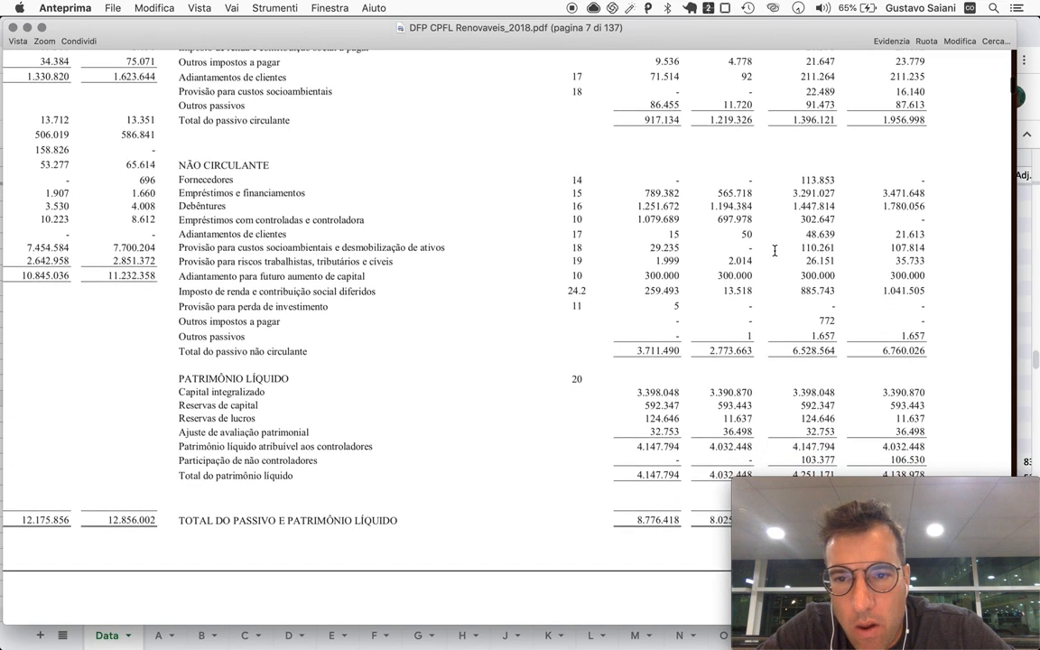
{"action": "scroll", "scroll_direction": "down", "scroll_amount": 3}
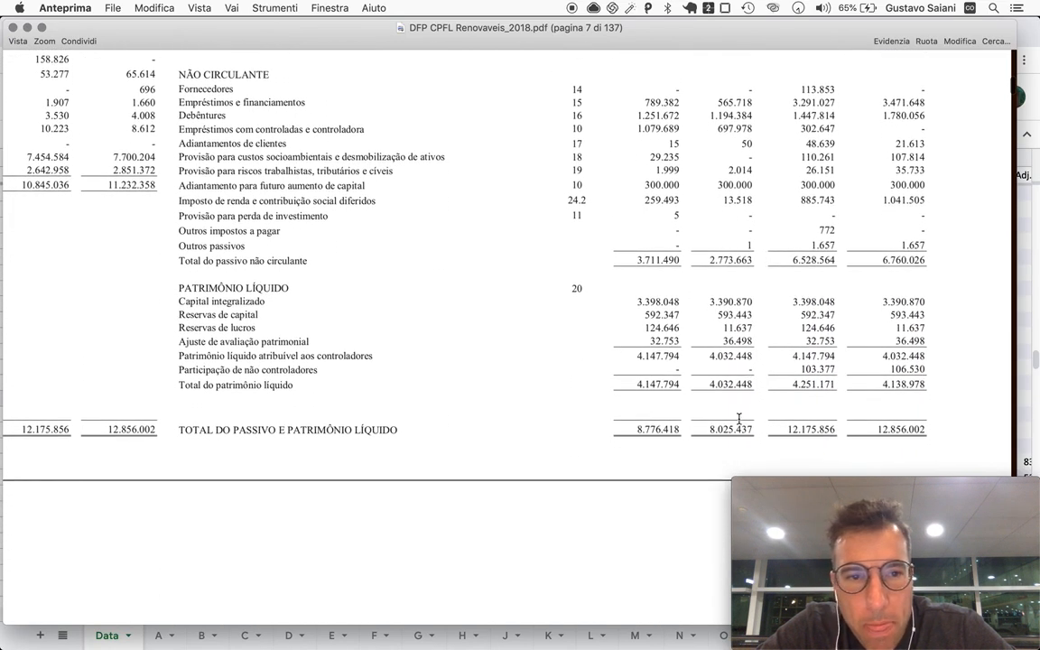
{"action": "mouse_move", "coordinate": [780, 381]}
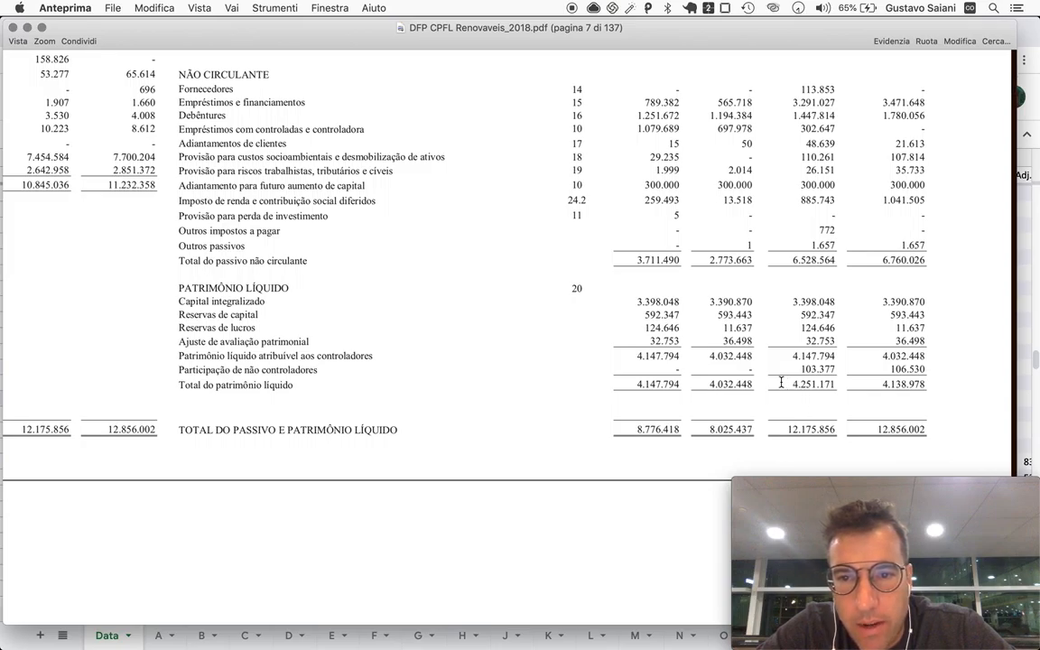
{"action": "mouse_move", "coordinate": [793, 386]}
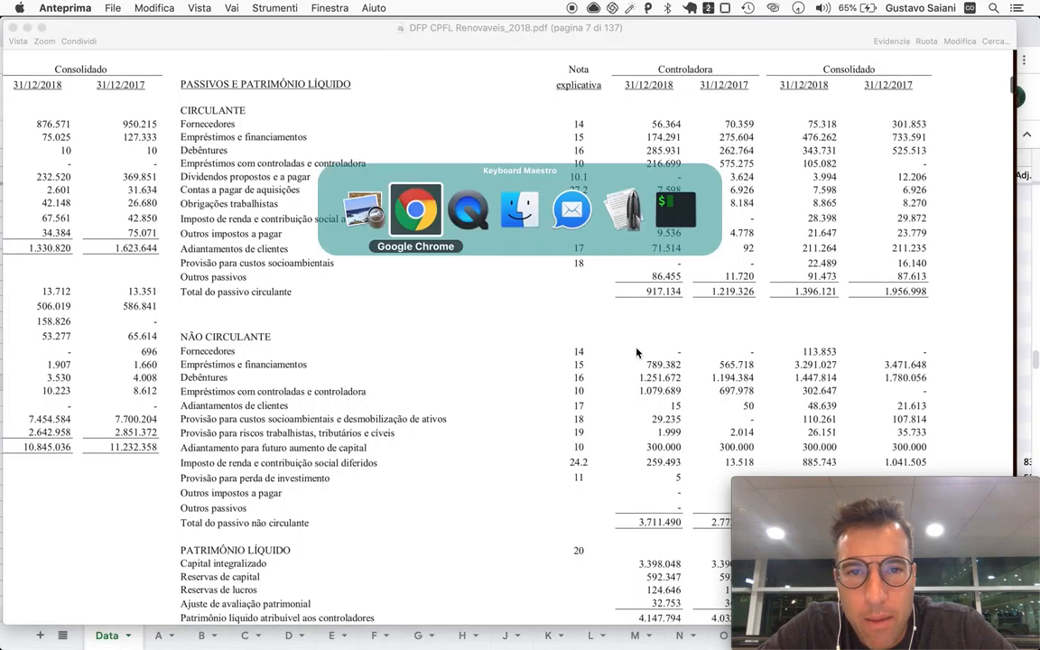
Launch Calculator via Spotlight and enter 7925 as CPFL Renováveis' 2018 liabilities.
{"action": "type", "text": "calcolatrice"}
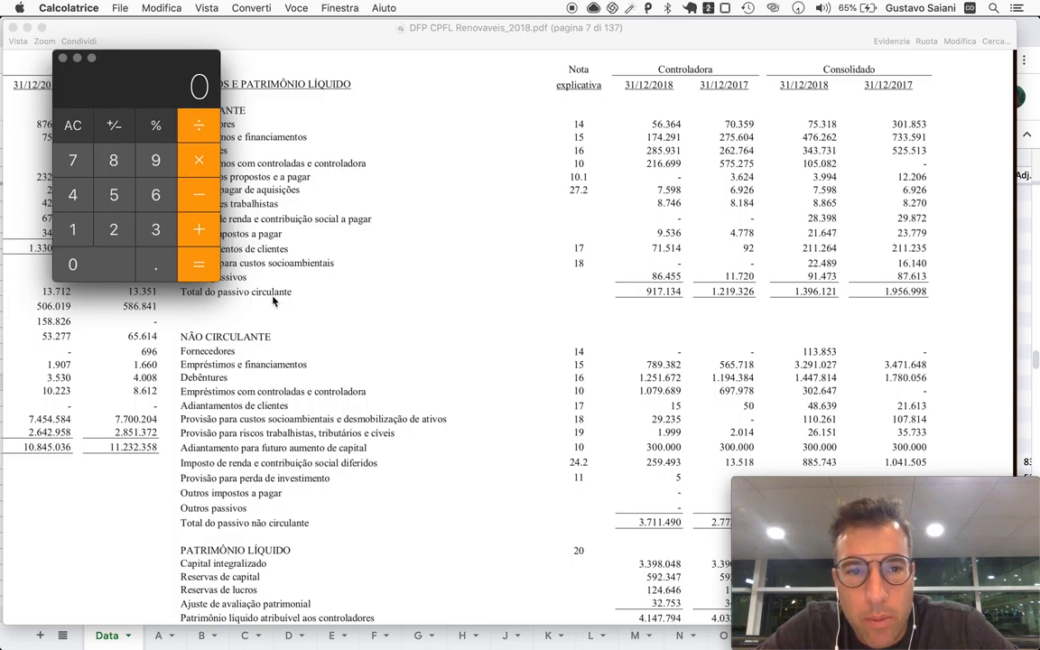
{"action": "left_click", "coordinate": [155, 160]}
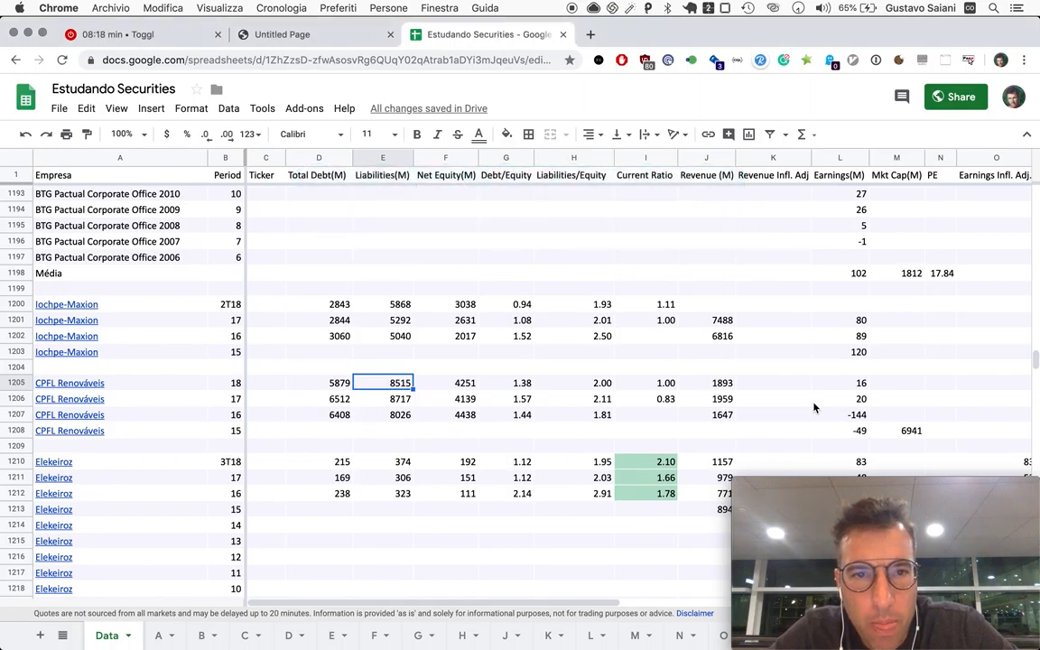
{"action": "type", "text": "7925"}
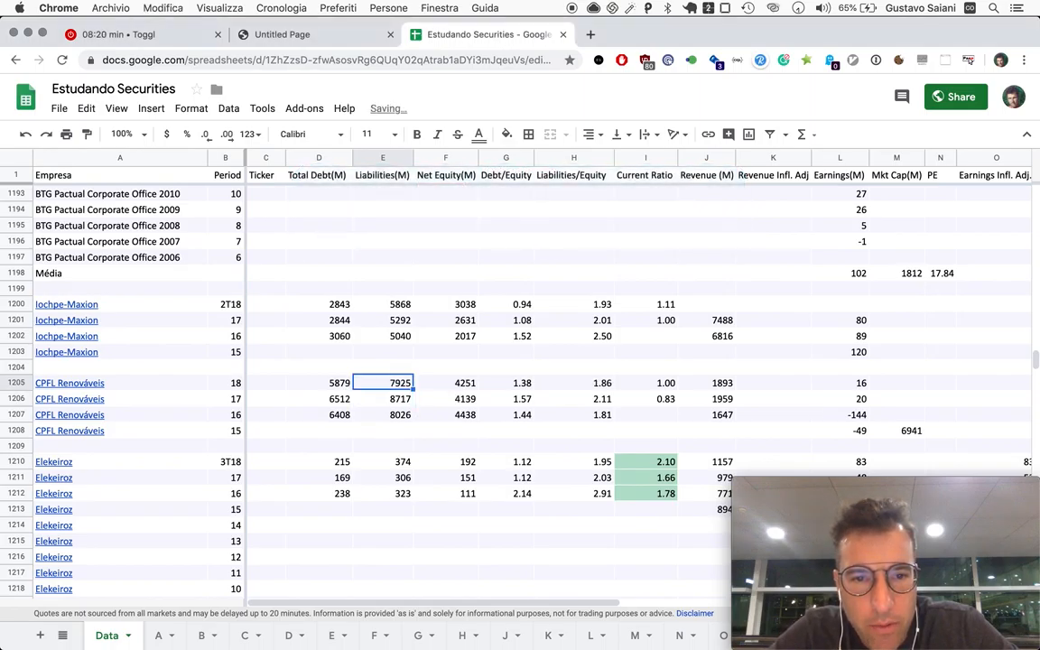
{"action": "left_click", "coordinate": [382, 415]}
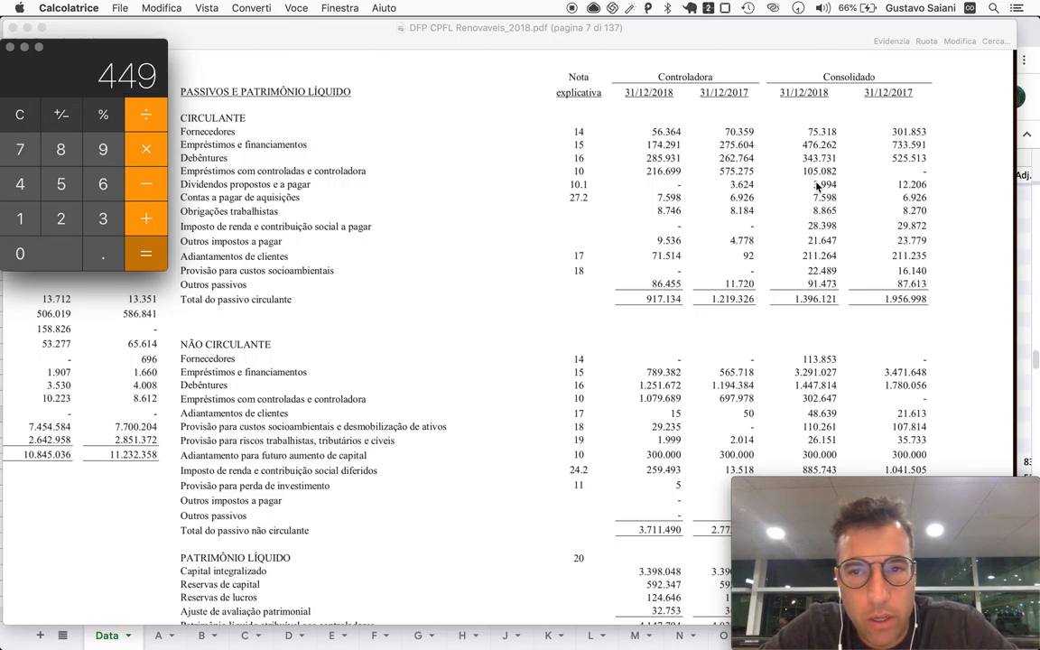
{"action": "mouse_move", "coordinate": [773, 172]}
{"action": "type", "text": "476"}
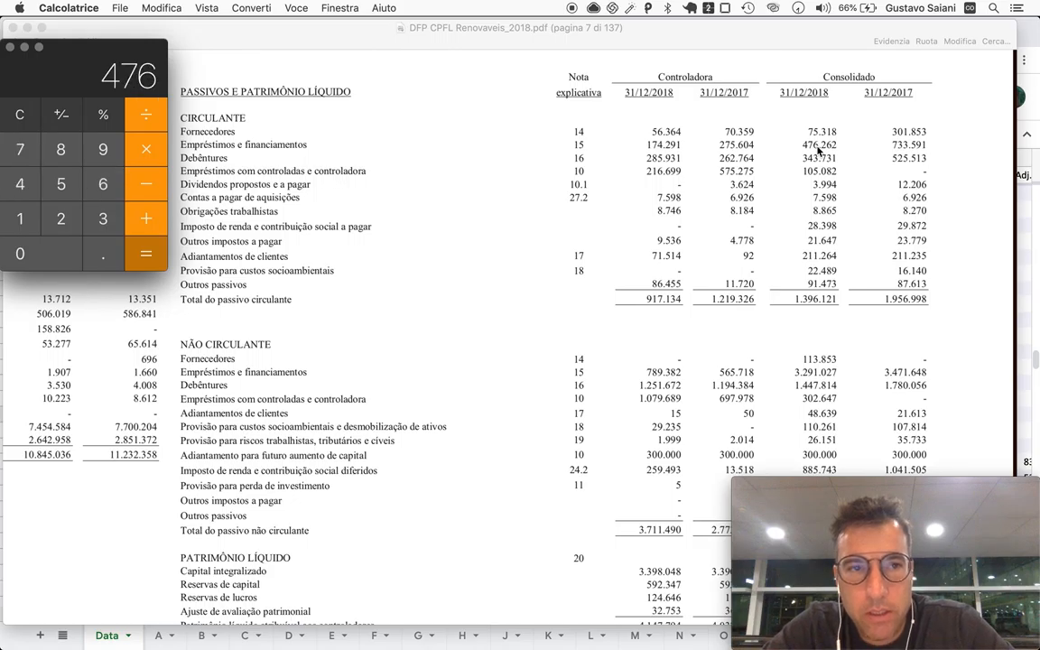
Total the current debentures, related-party and bank loans in Calculator, reaching 925.
{"action": "left_click", "coordinate": [145, 218]}
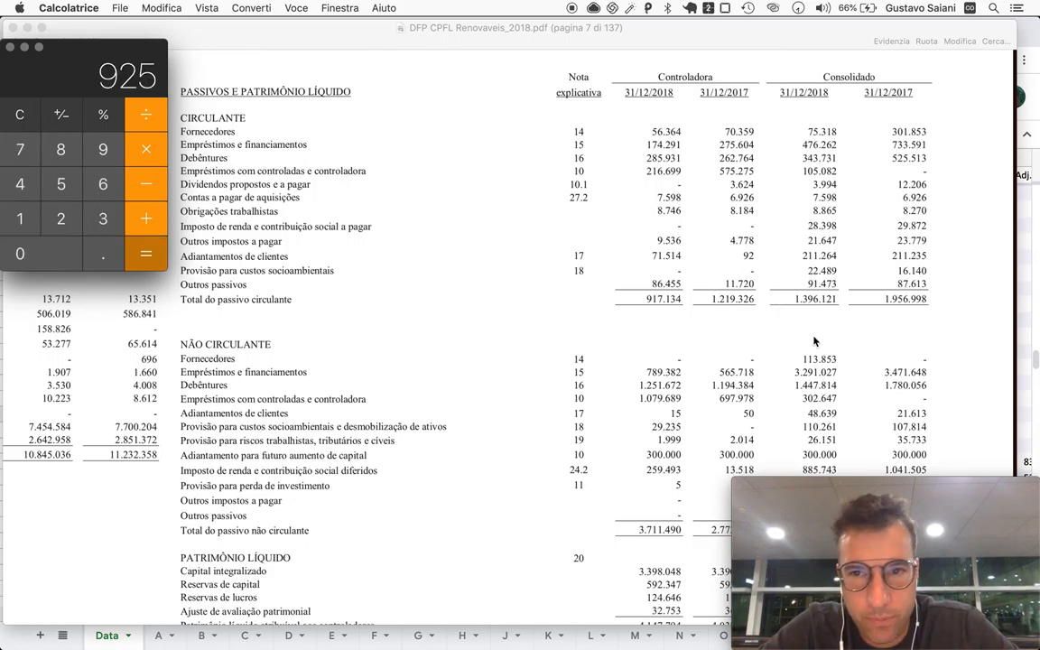
{"action": "scroll", "scroll_direction": "down", "scroll_amount": 3}
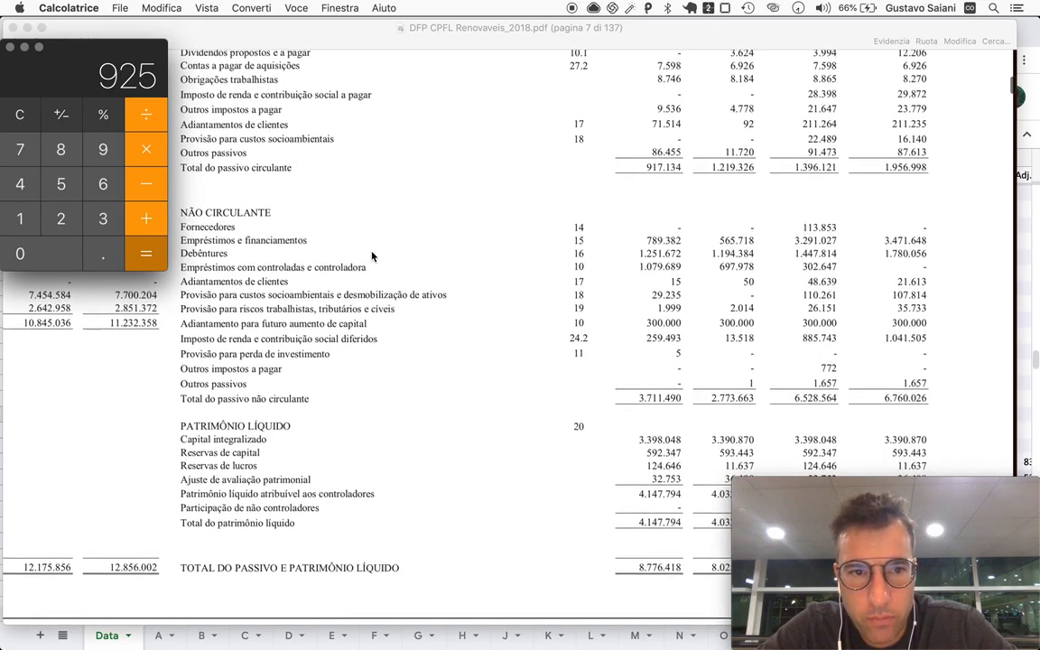
{"action": "scroll", "scroll_direction": "up", "scroll_amount": 3}
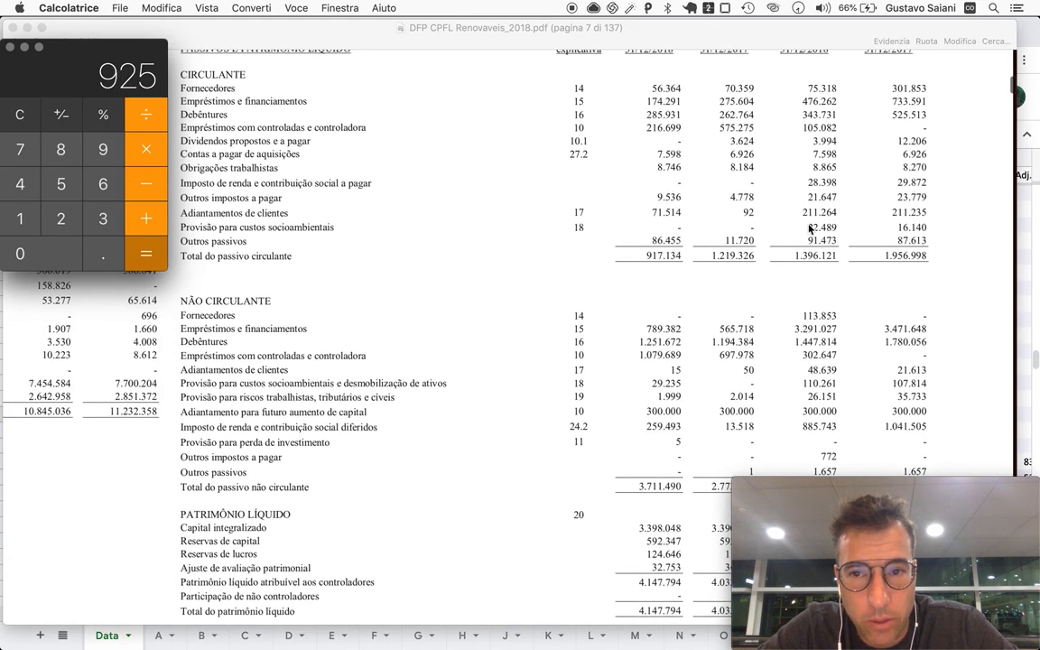
{"action": "scroll", "scroll_direction": "down", "scroll_amount": 3}
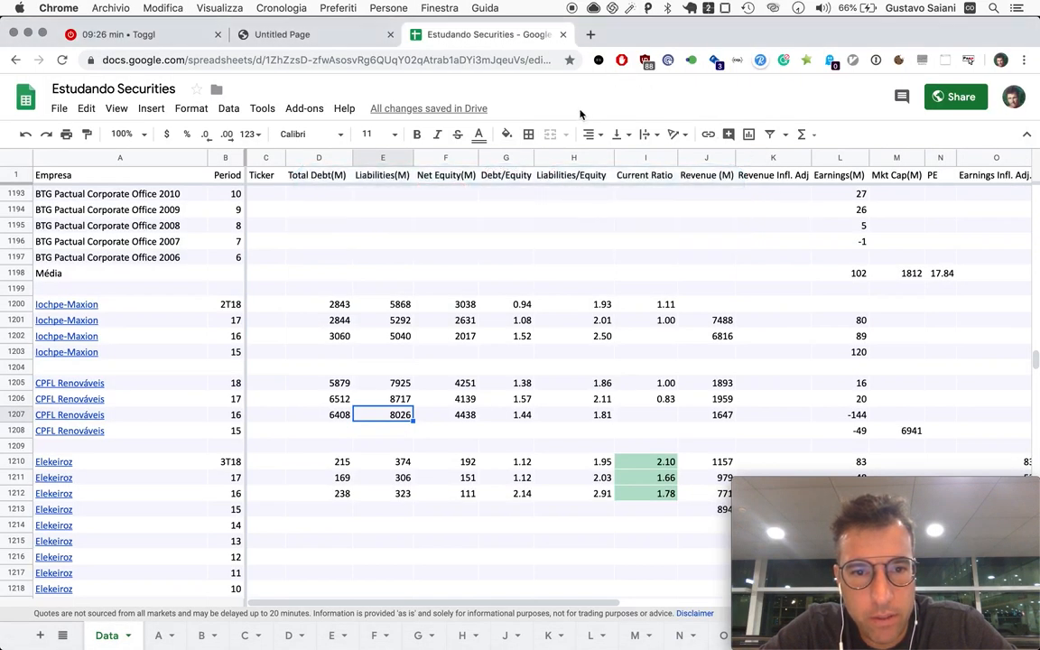
Set total debt to 5967 and review the liabilities-to-equity and debt-to-equity ratios.
{"action": "left_click", "coordinate": [399, 382]}
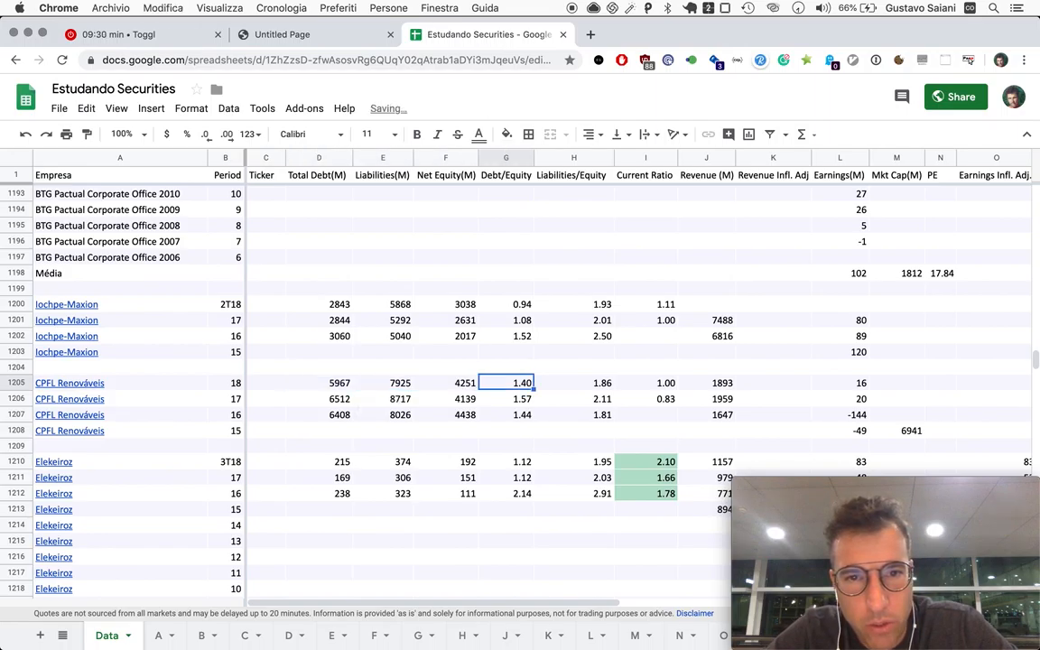
{"action": "left_click", "coordinate": [573, 382]}
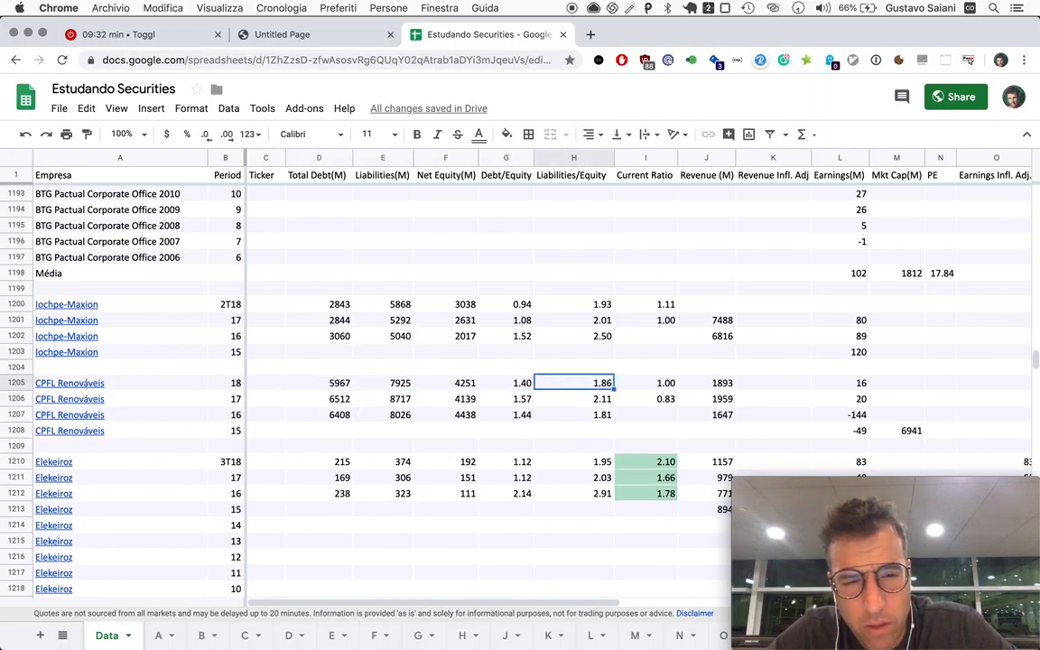
{"action": "left_click", "coordinate": [505, 399]}
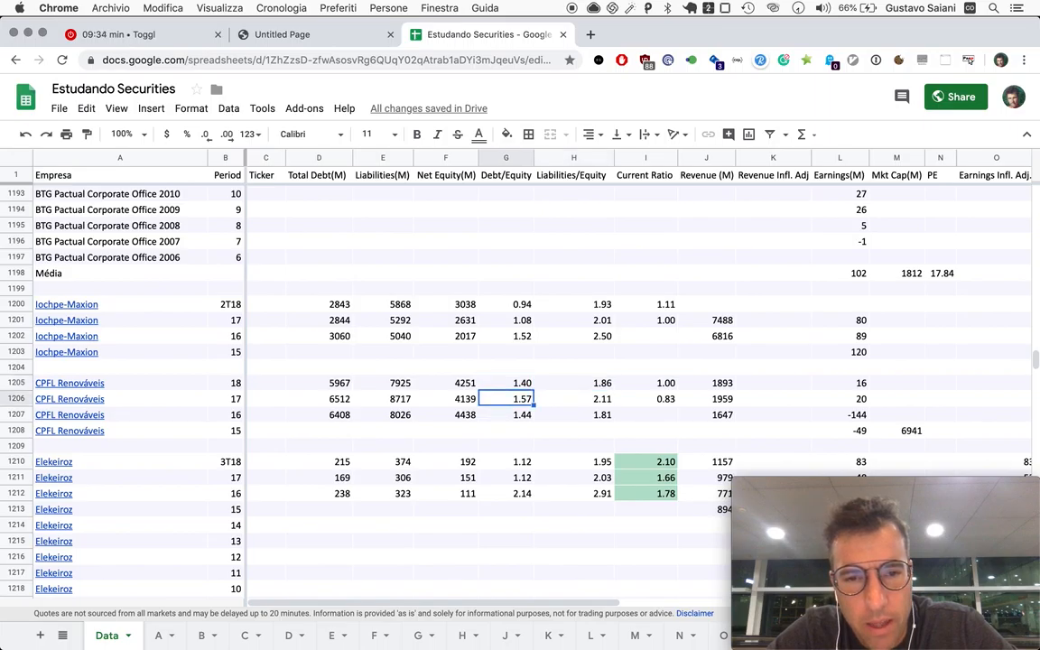
{"action": "left_click", "coordinate": [505, 382]}
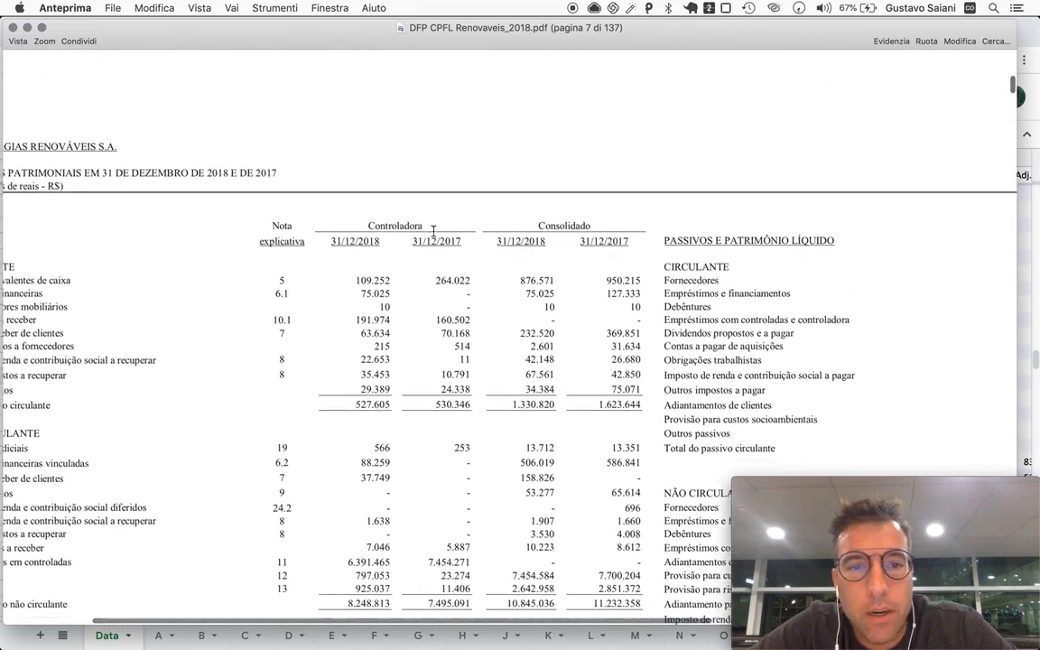
Scroll the balance sheet up to the assets section, current assets 1.330.820.
{"action": "scroll", "scroll_direction": "up", "scroll_amount": 3}
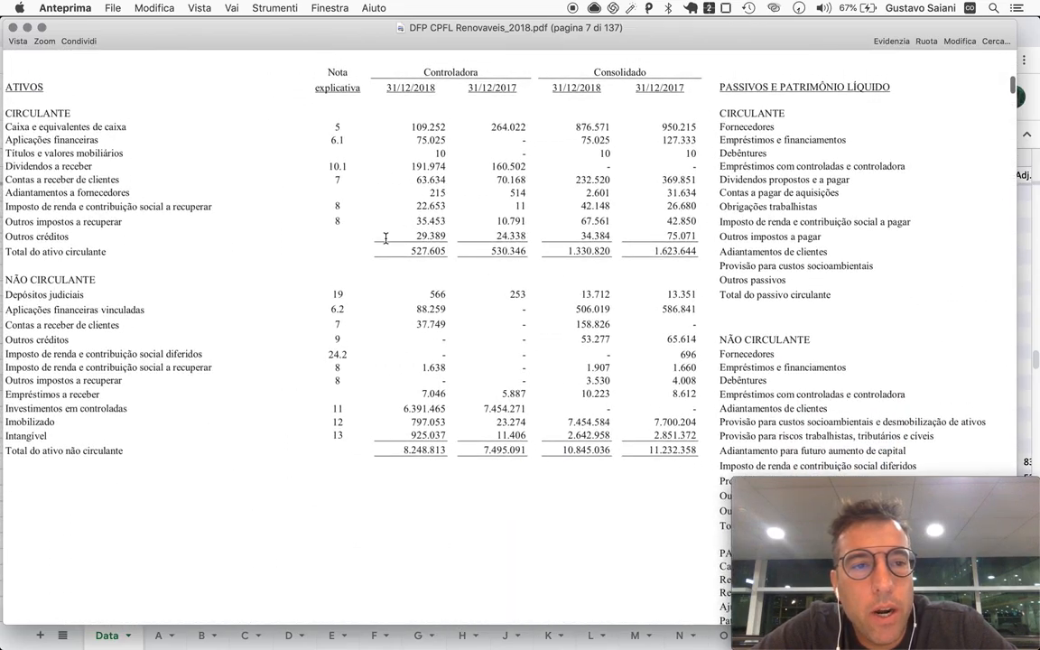
{"action": "mouse_move", "coordinate": [584, 265]}
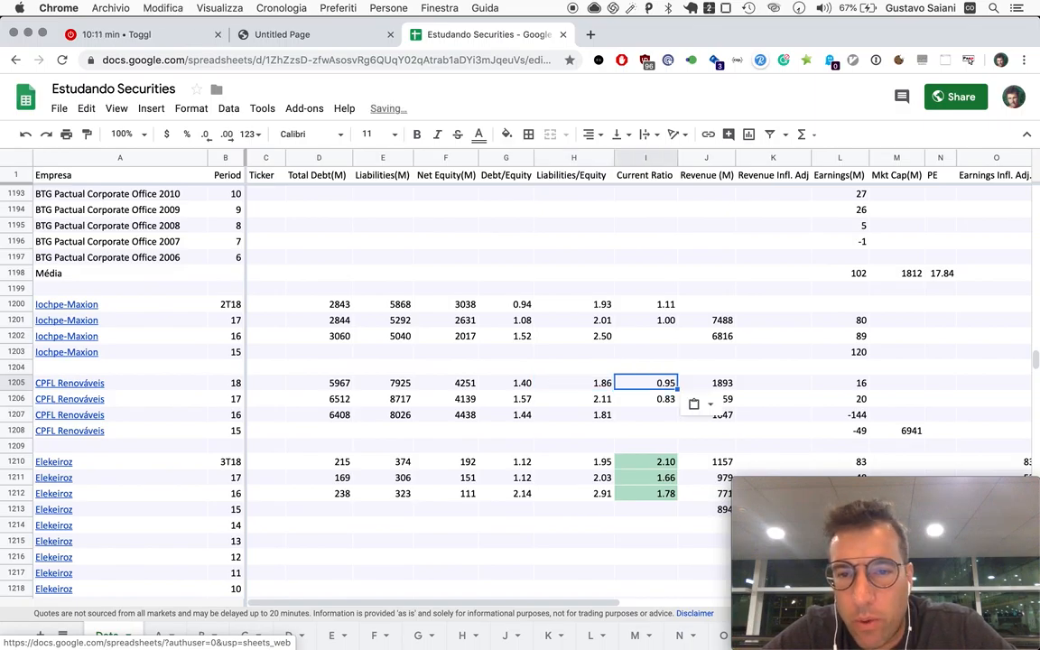
{"action": "left_click", "coordinate": [772, 382]}
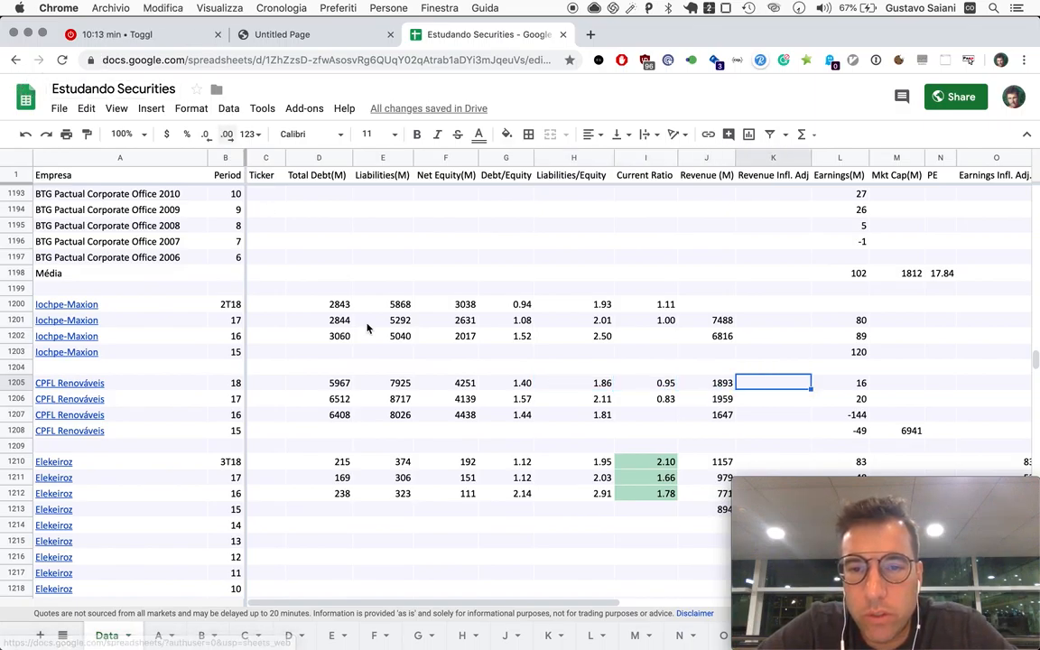
{"action": "scroll", "scroll_direction": "right", "scroll_amount": 3}
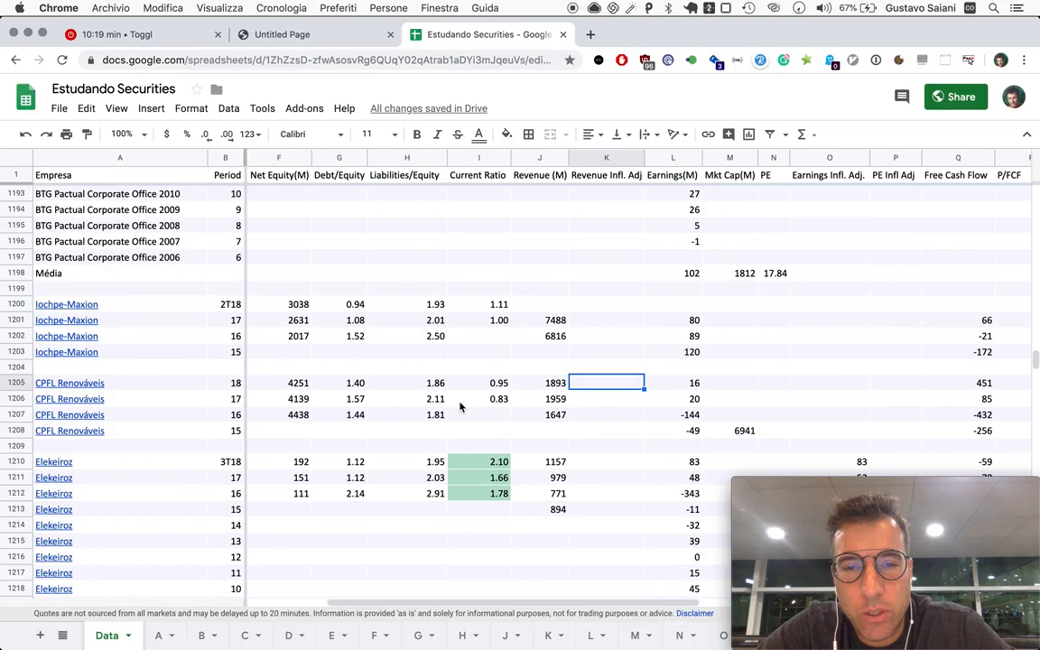
{"action": "mouse_move", "coordinate": [569, 449]}
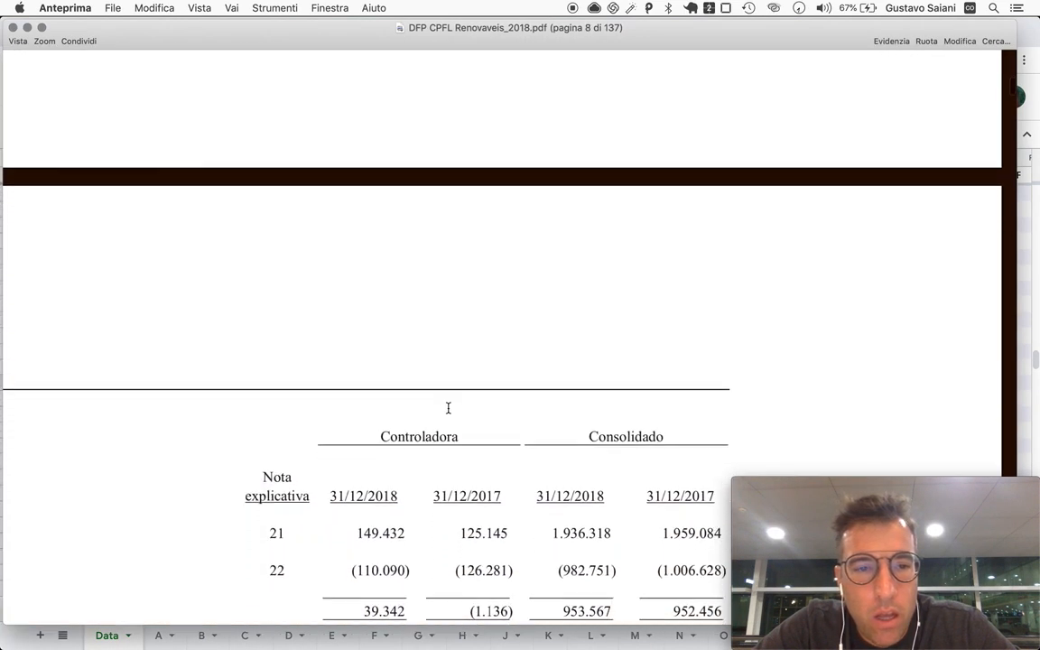
Scroll page 8 to the income statement showing net operating revenue 1.936.318.
{"action": "scroll", "scroll_direction": "down", "scroll_amount": 3}
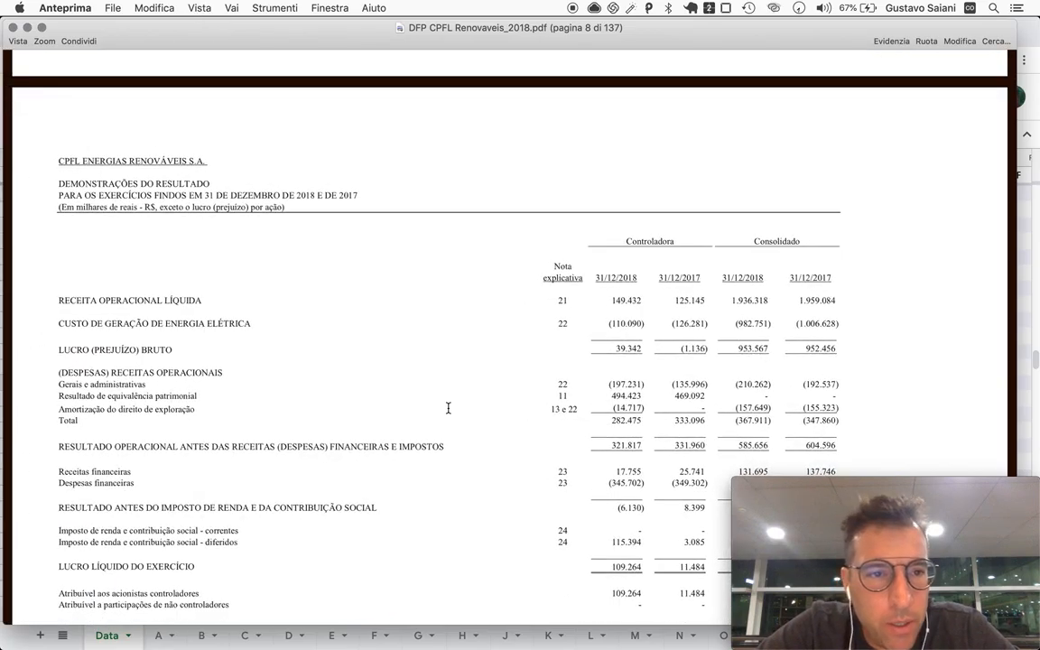
{"action": "scroll", "scroll_direction": "down", "scroll_amount": 3}
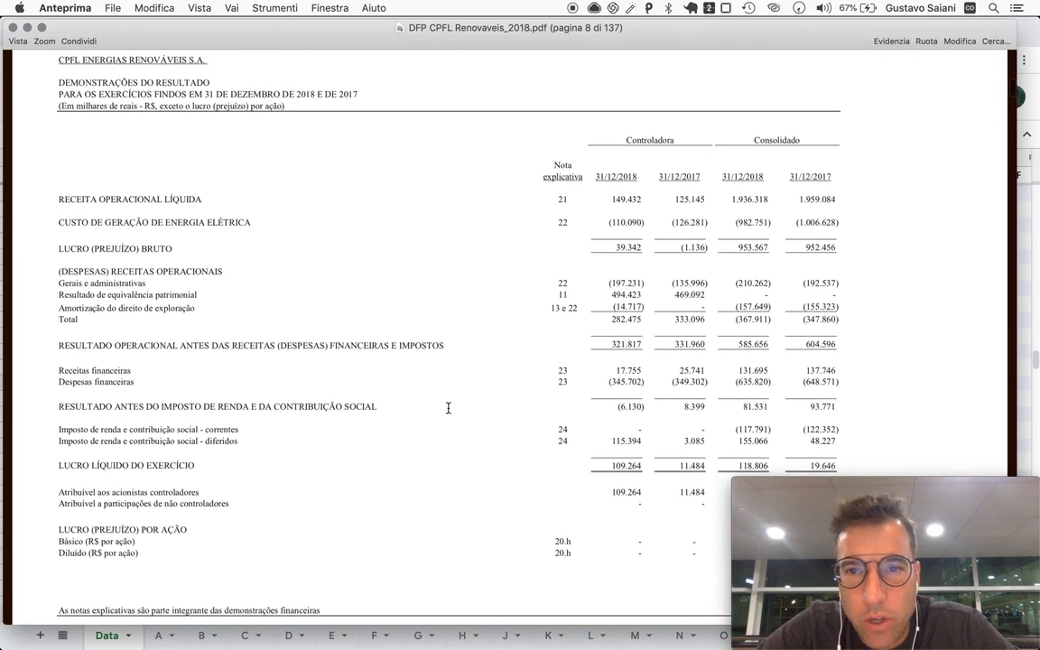
{"action": "mouse_move", "coordinate": [154, 198]}
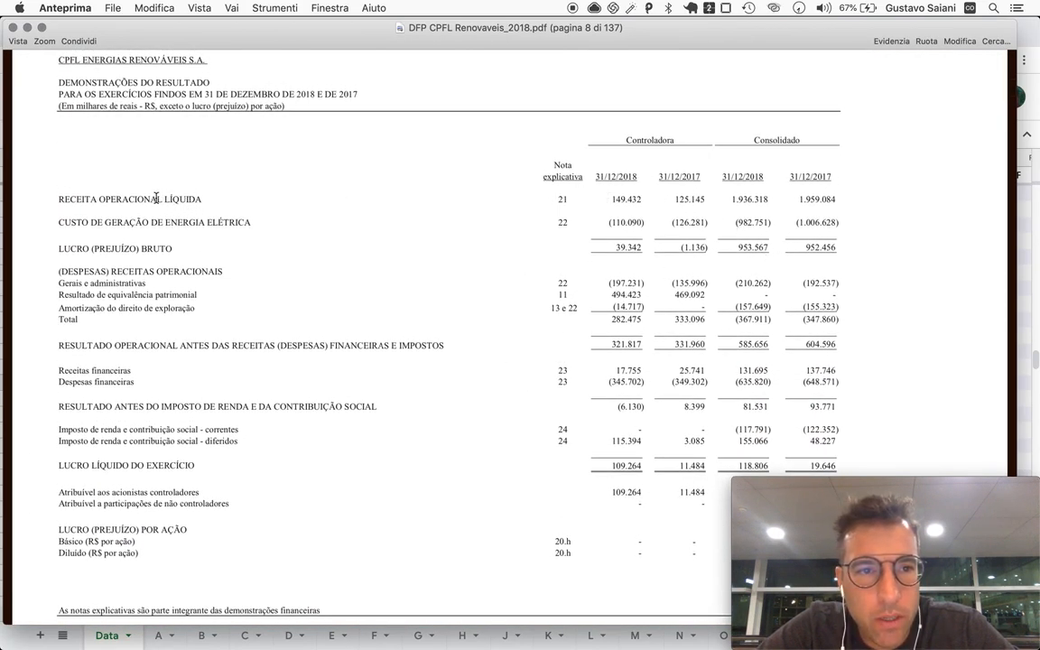
{"action": "mouse_move", "coordinate": [743, 207]}
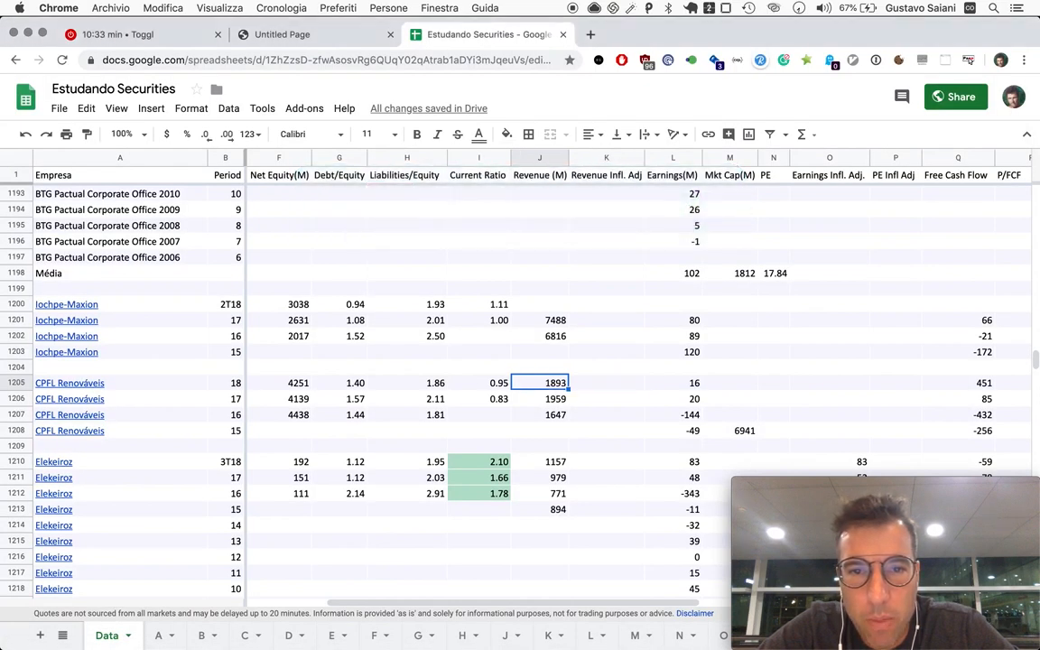
Enter 1936 as CPFL Renováveis' 2018 revenue in J1205.
{"action": "key", "text": "Return"}
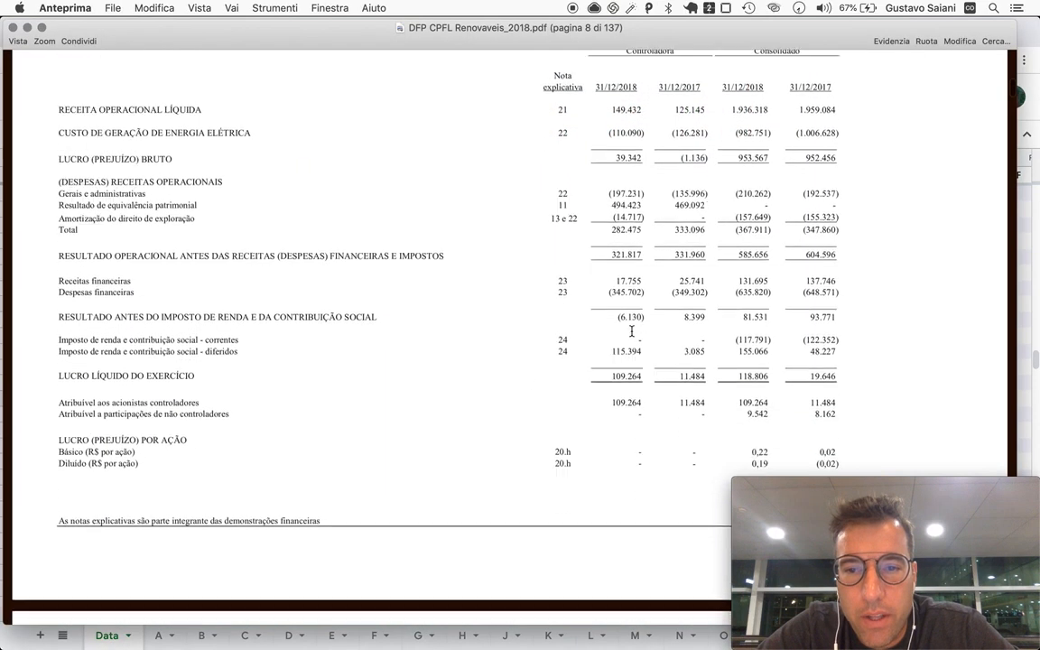
Scroll the income statement down to net income attributable to controlling shareholders.
{"action": "scroll", "scroll_direction": "down", "scroll_amount": 3}
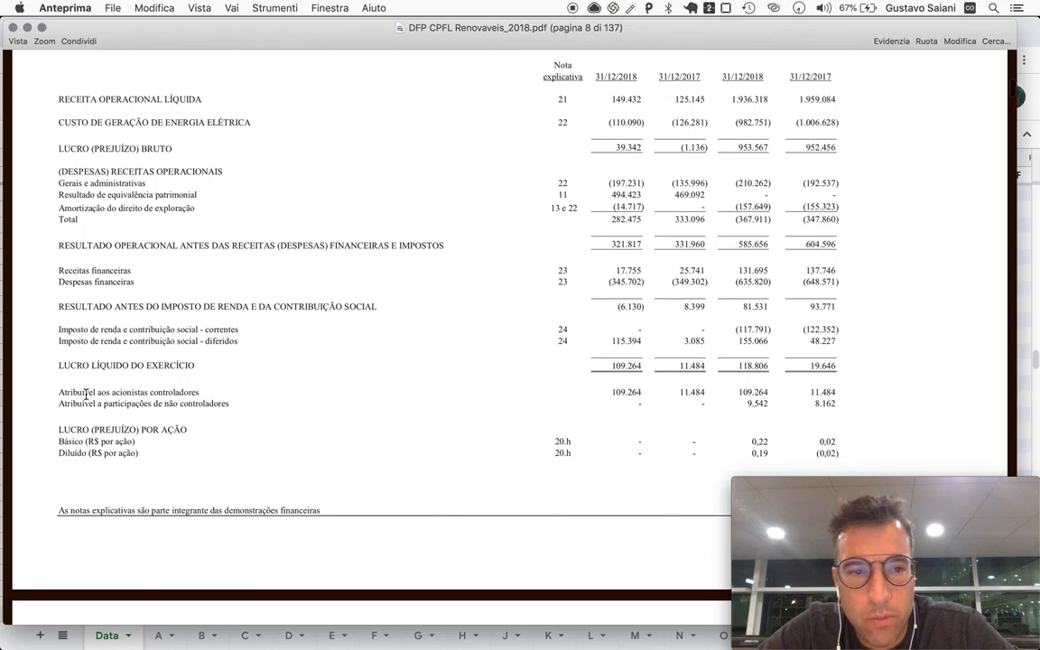
{"action": "mouse_move", "coordinate": [548, 406]}
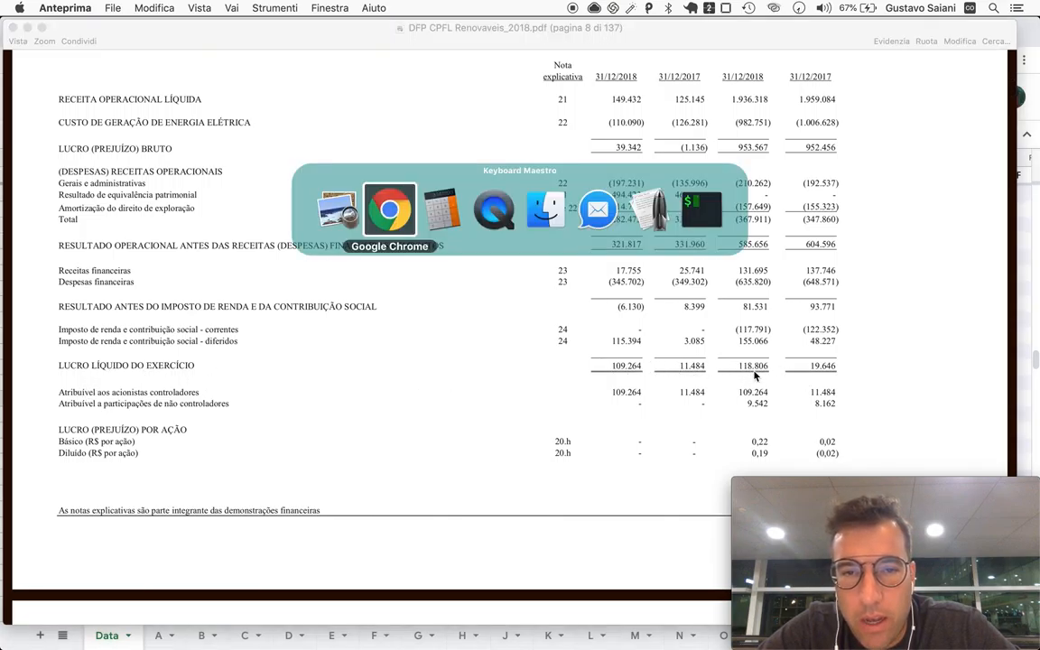
{"action": "left_click", "coordinate": [389, 211]}
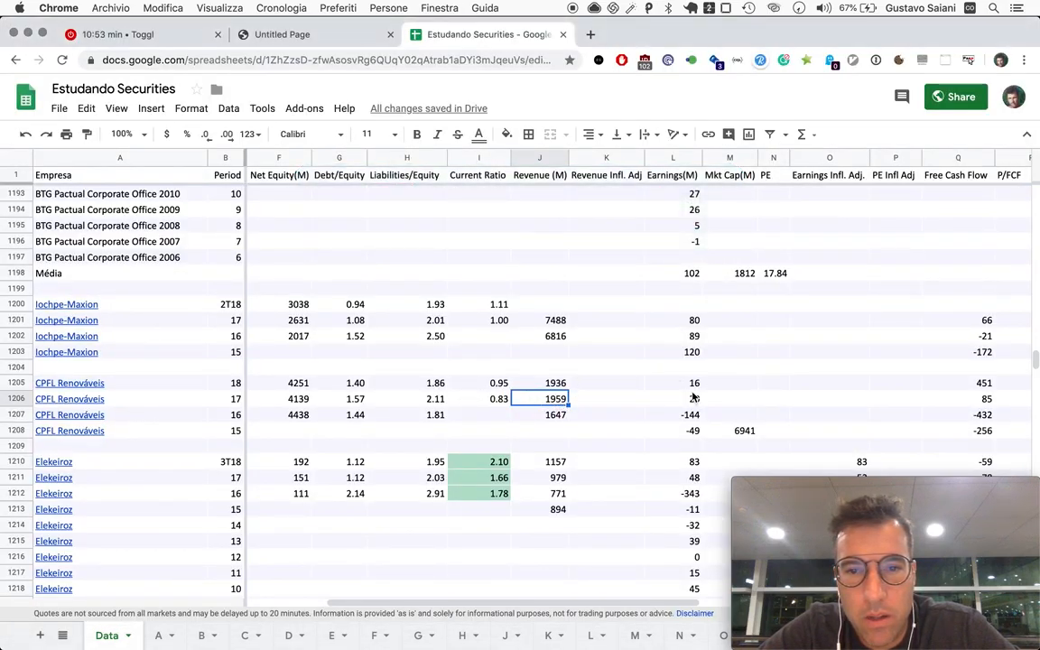
Select L1205 to update CPFL Renováveis' 2018 earnings to 119.
{"action": "left_click", "coordinate": [672, 380]}
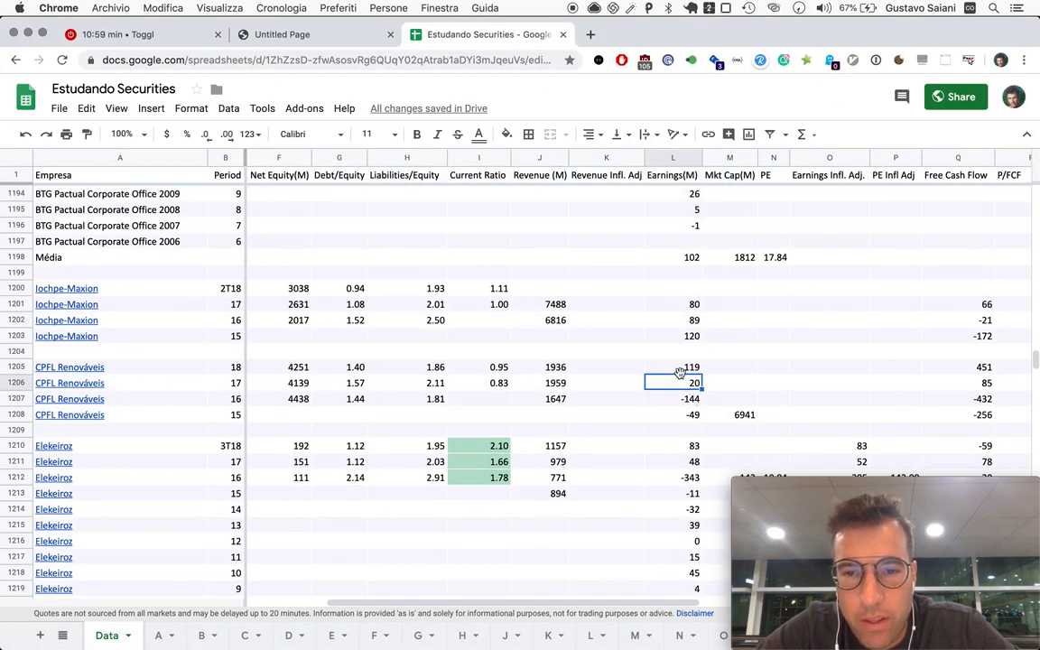
{"action": "mouse_move", "coordinate": [768, 386]}
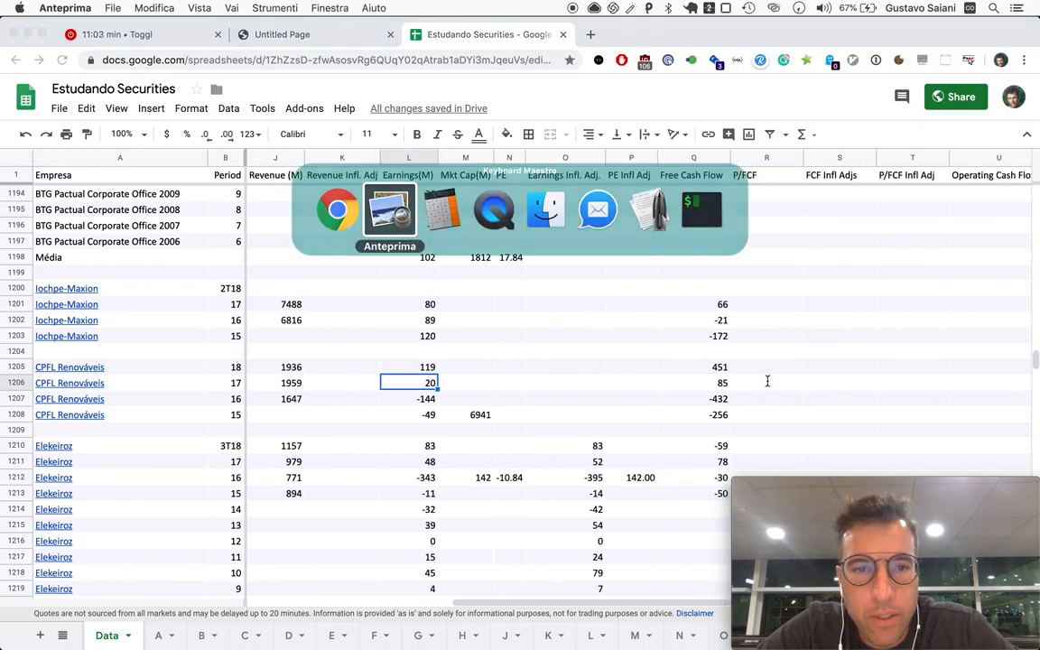
Scroll the PDF in Preview to the 2018 cash flow statement showing operating cash 562.619.
{"action": "left_click", "coordinate": [390, 209]}
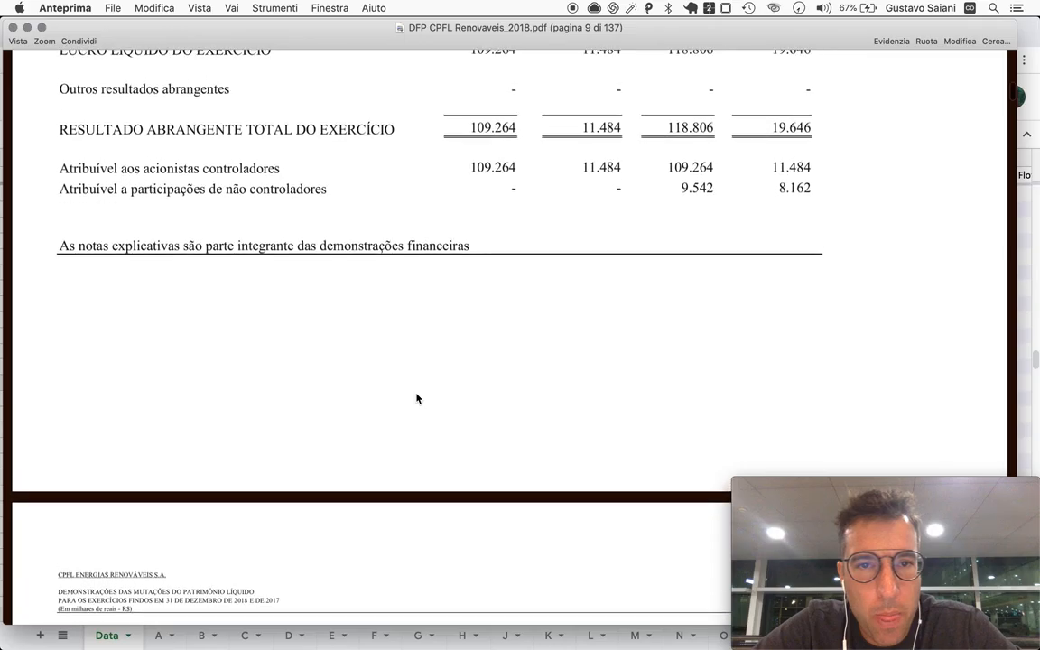
{"action": "scroll", "scroll_direction": "down", "scroll_amount": 3}
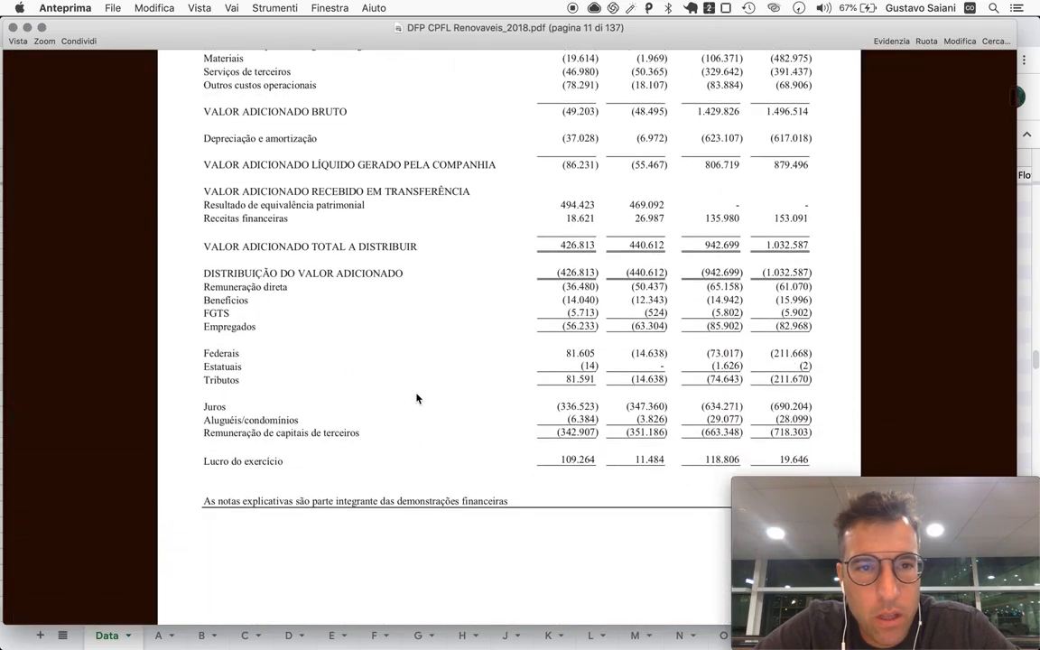
{"action": "scroll", "scroll_direction": "up", "scroll_amount": 3}
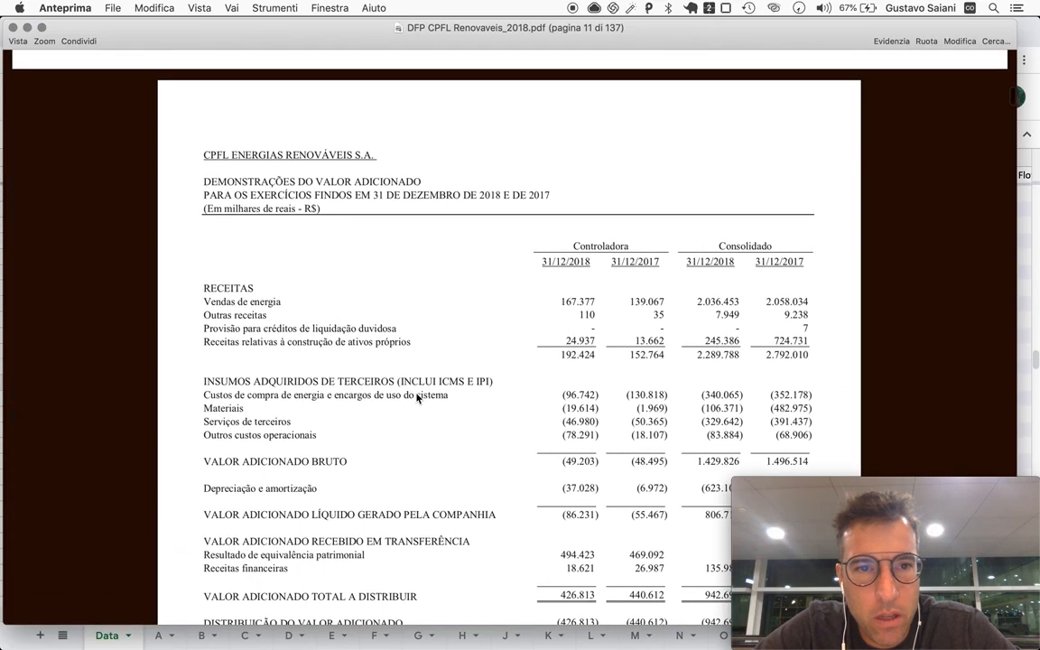
{"action": "scroll", "scroll_direction": "down", "scroll_amount": 3}
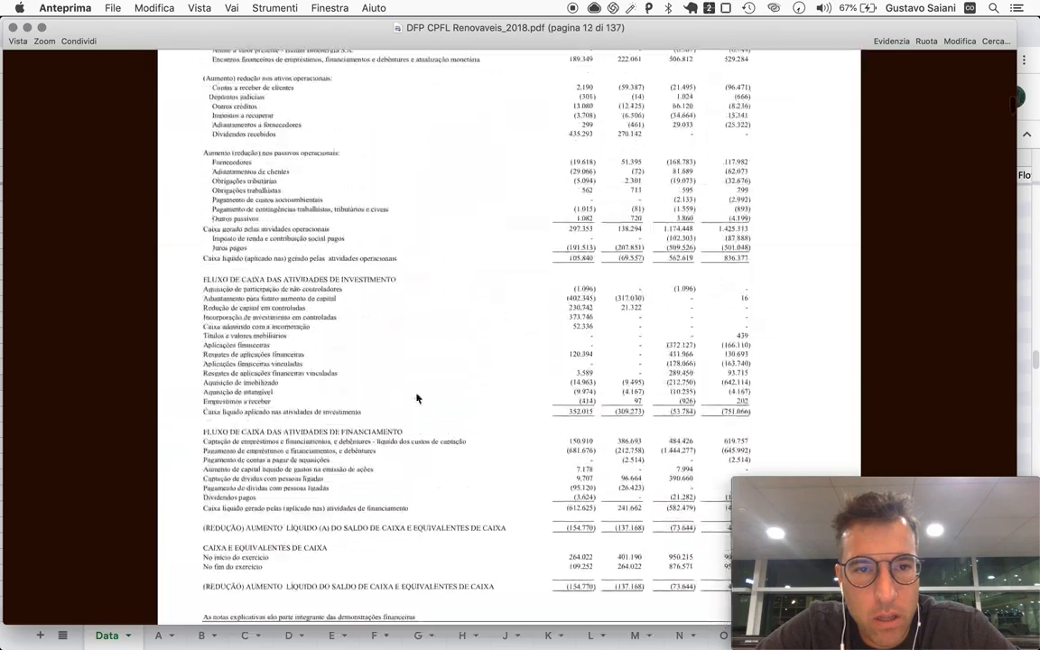
{"action": "scroll", "scroll_direction": "up", "scroll_amount": 3}
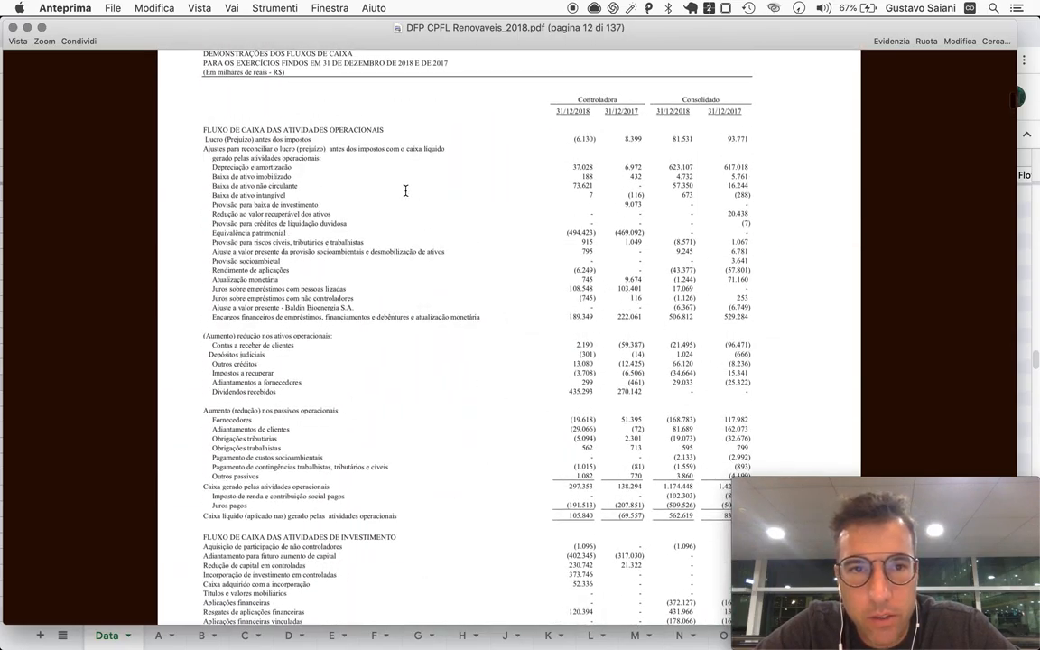
{"action": "scroll", "scroll_direction": "down", "scroll_amount": 3}
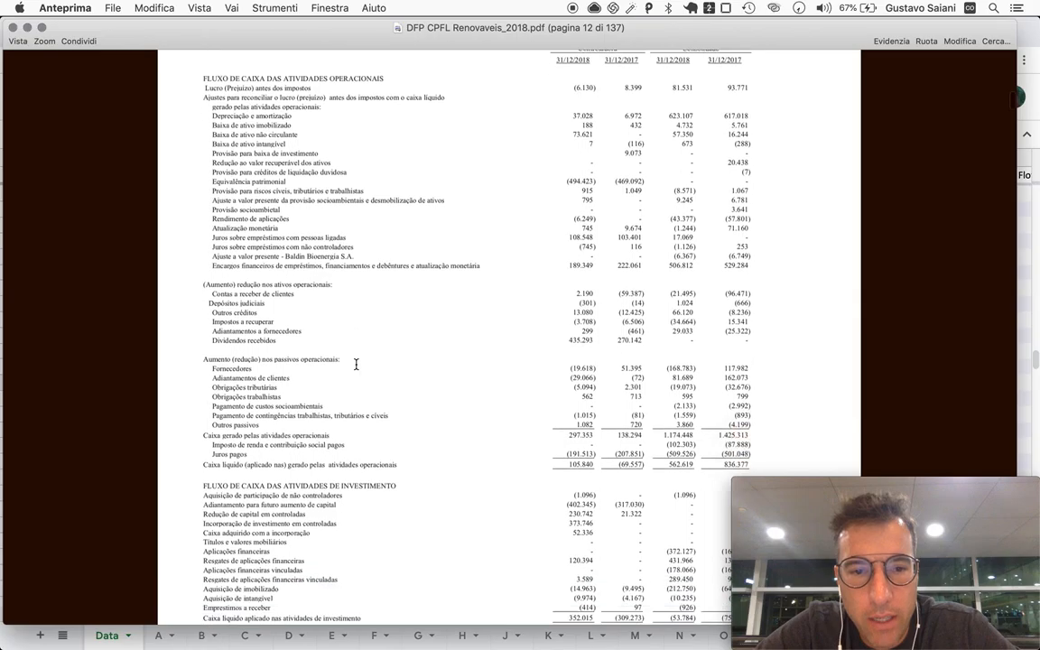
{"action": "scroll", "scroll_direction": "down", "scroll_amount": 3}
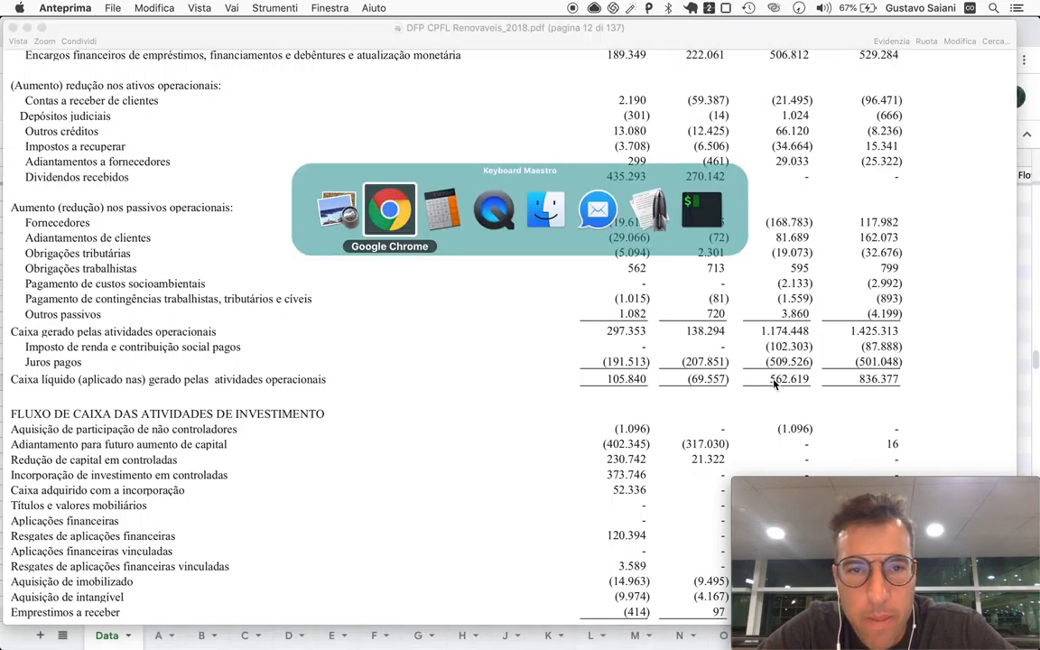
Enter 563 in Calculator and scroll the statement to investing cash (53.784).
{"action": "left_click", "coordinate": [443, 209]}
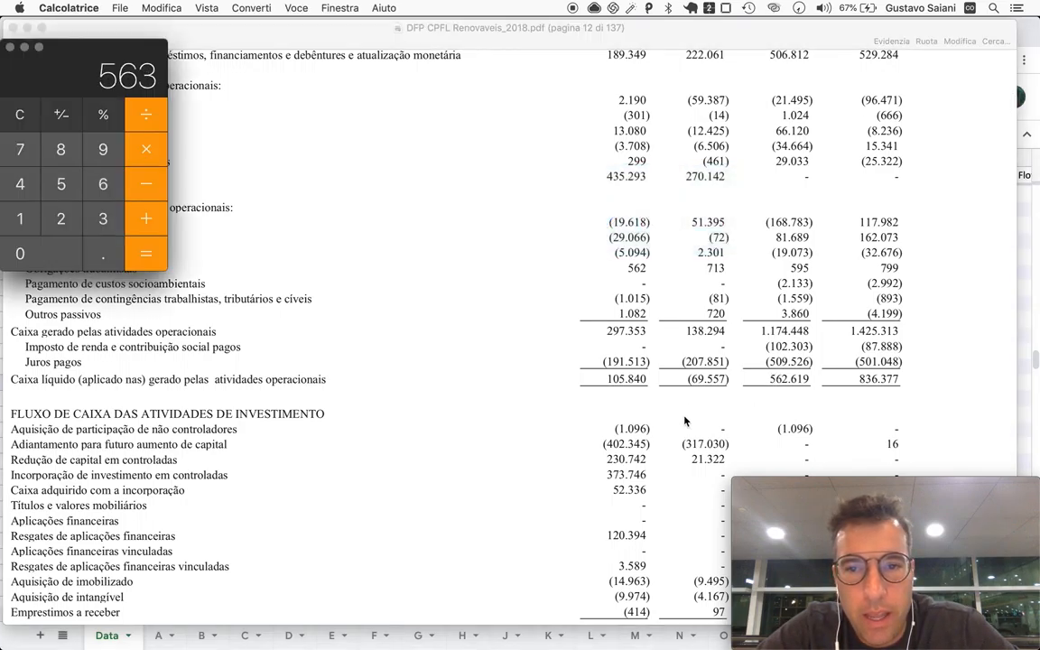
{"action": "scroll", "scroll_direction": "down", "scroll_amount": 3}
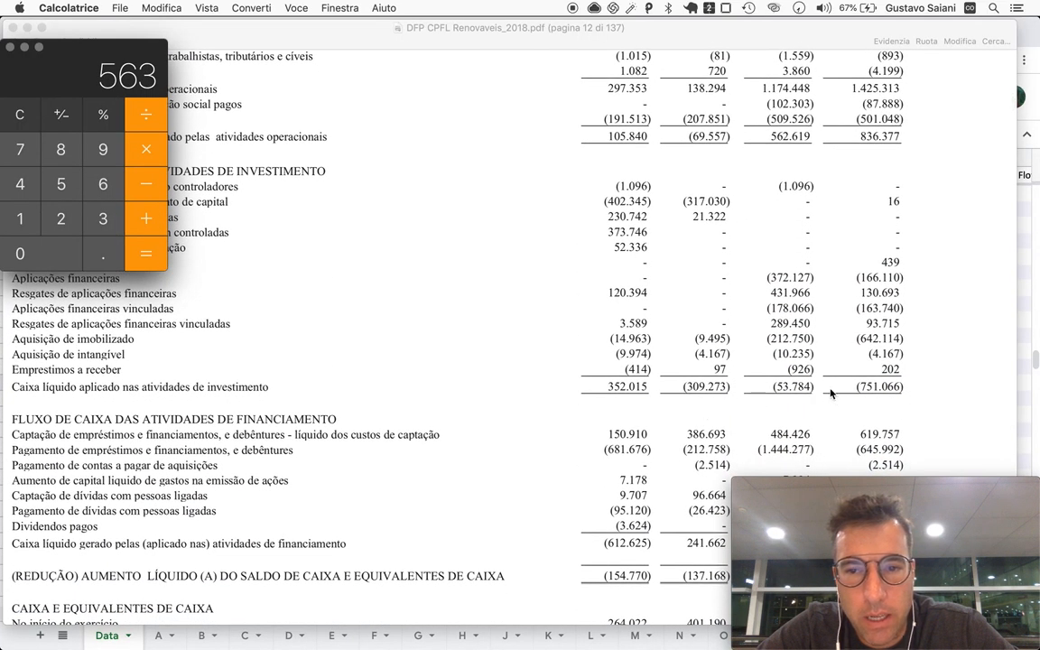
{"action": "mouse_move", "coordinate": [790, 397]}
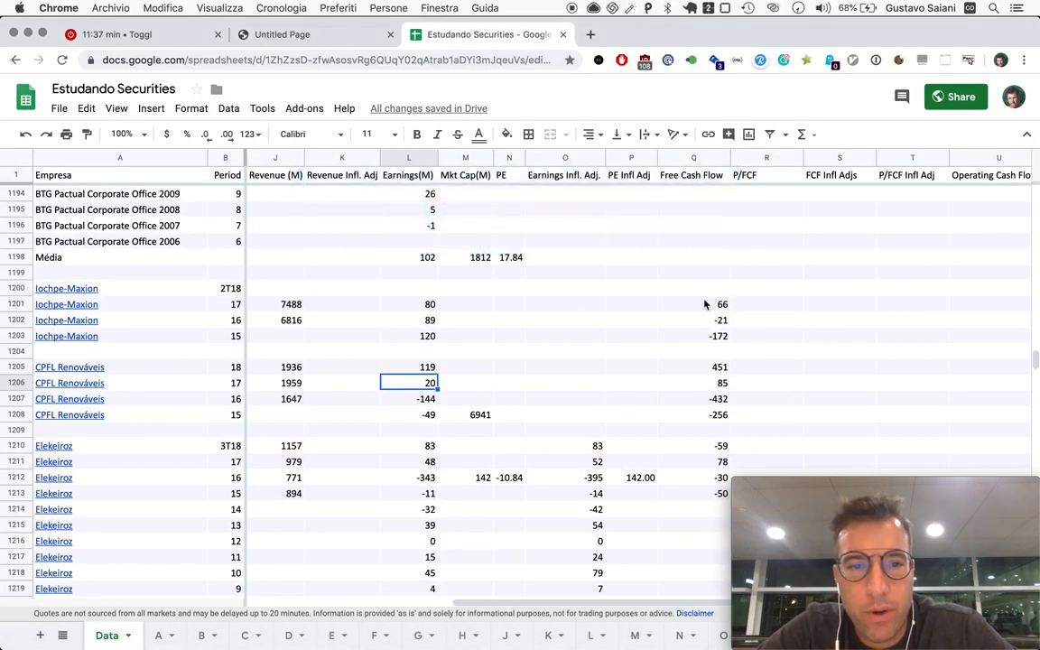
{"action": "left_click", "coordinate": [693, 366]}
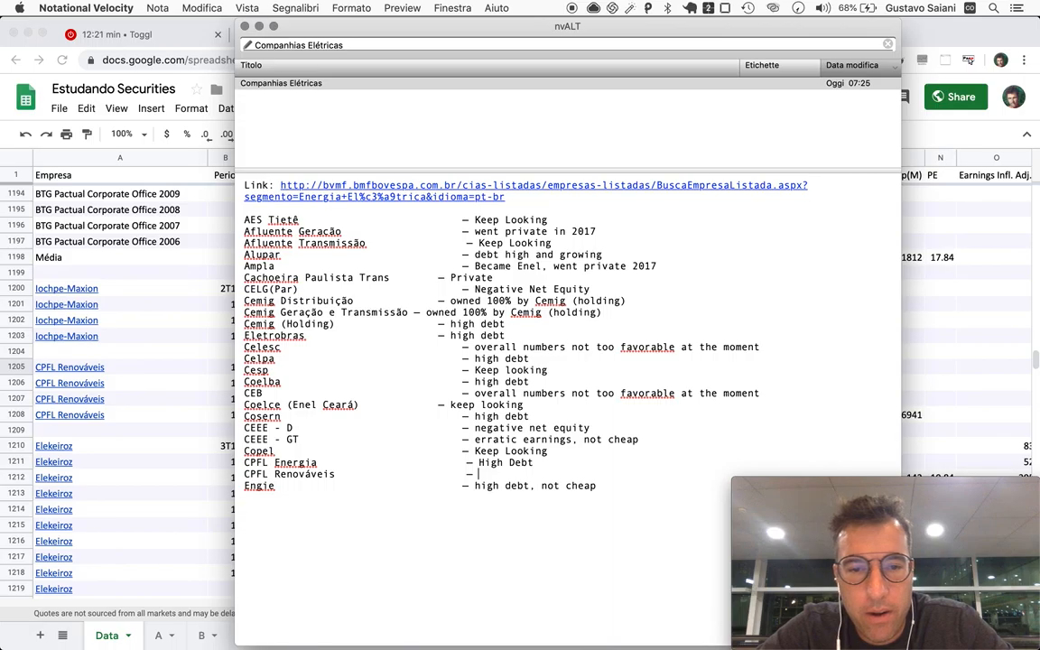
Add the verdict 'High Debt' to the CPFL Renováveis line in the nvALT note.
{"action": "type", "text": "High Debt"}
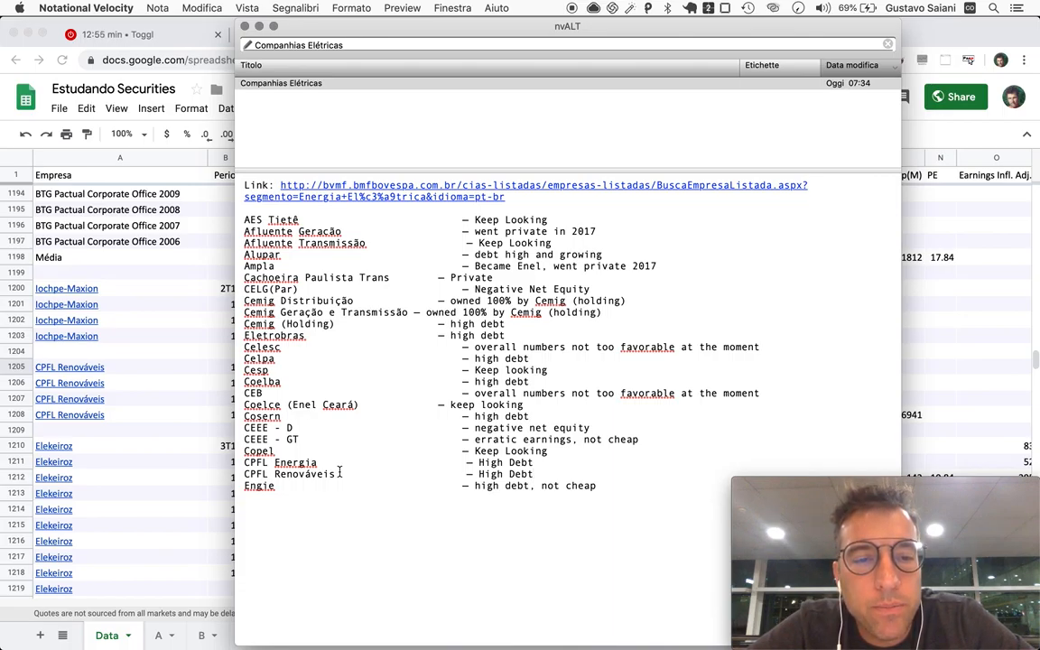
{"action": "left_click", "coordinate": [535, 473]}
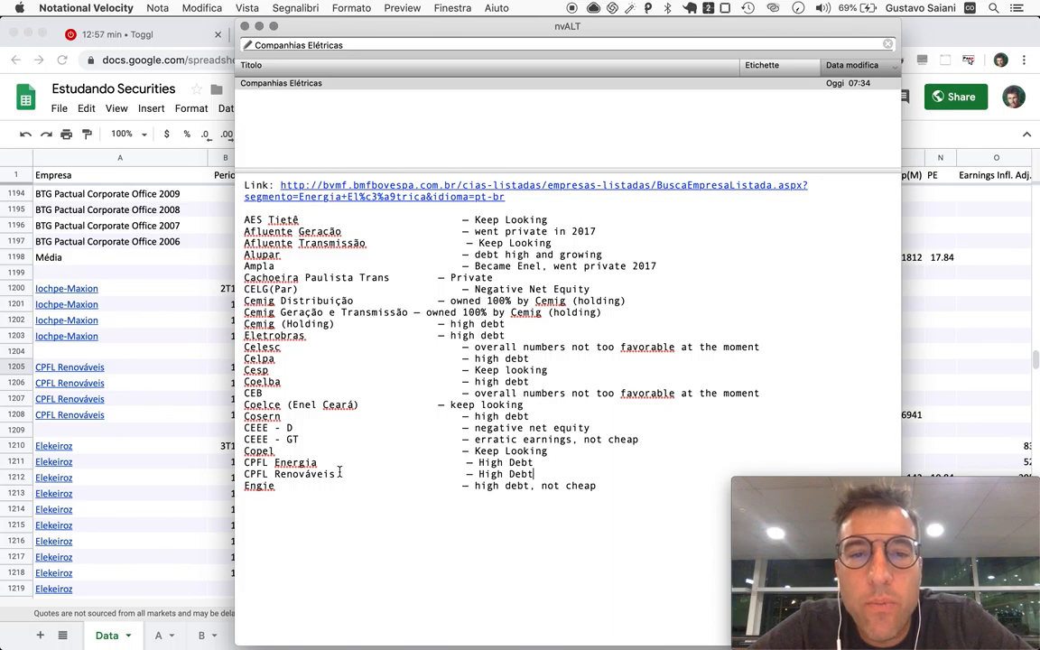